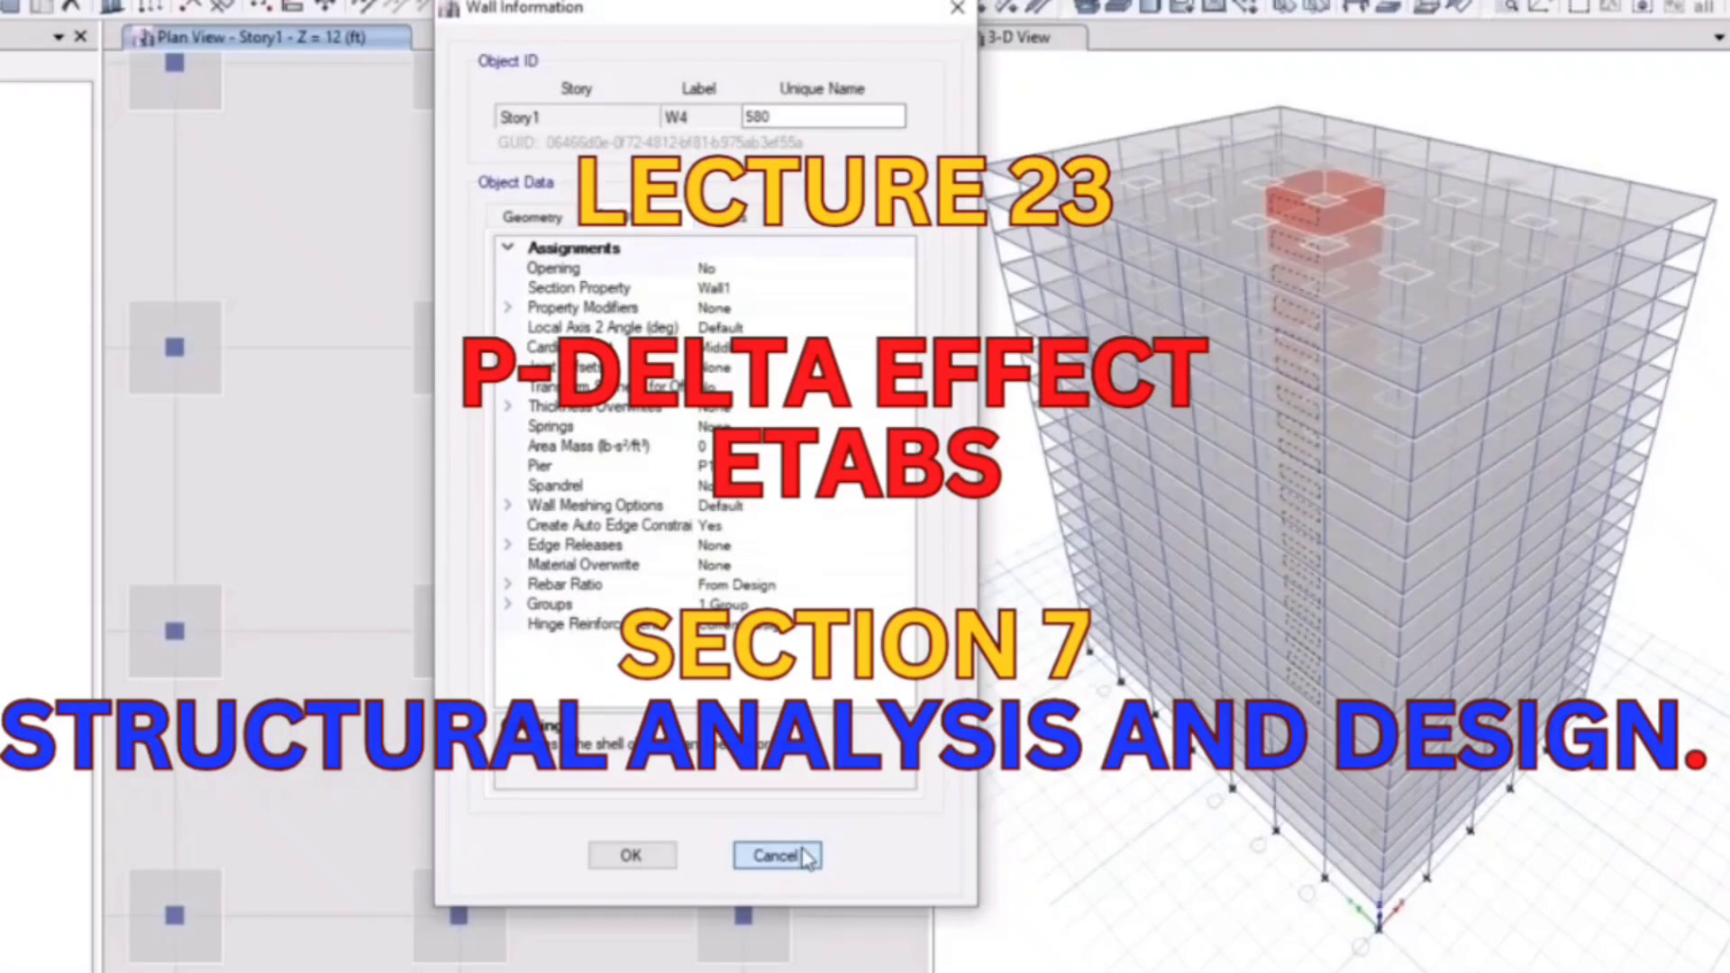
- Cancel the Wall Information dialog and return to the 3-D view of the tower
left_click(776, 854)
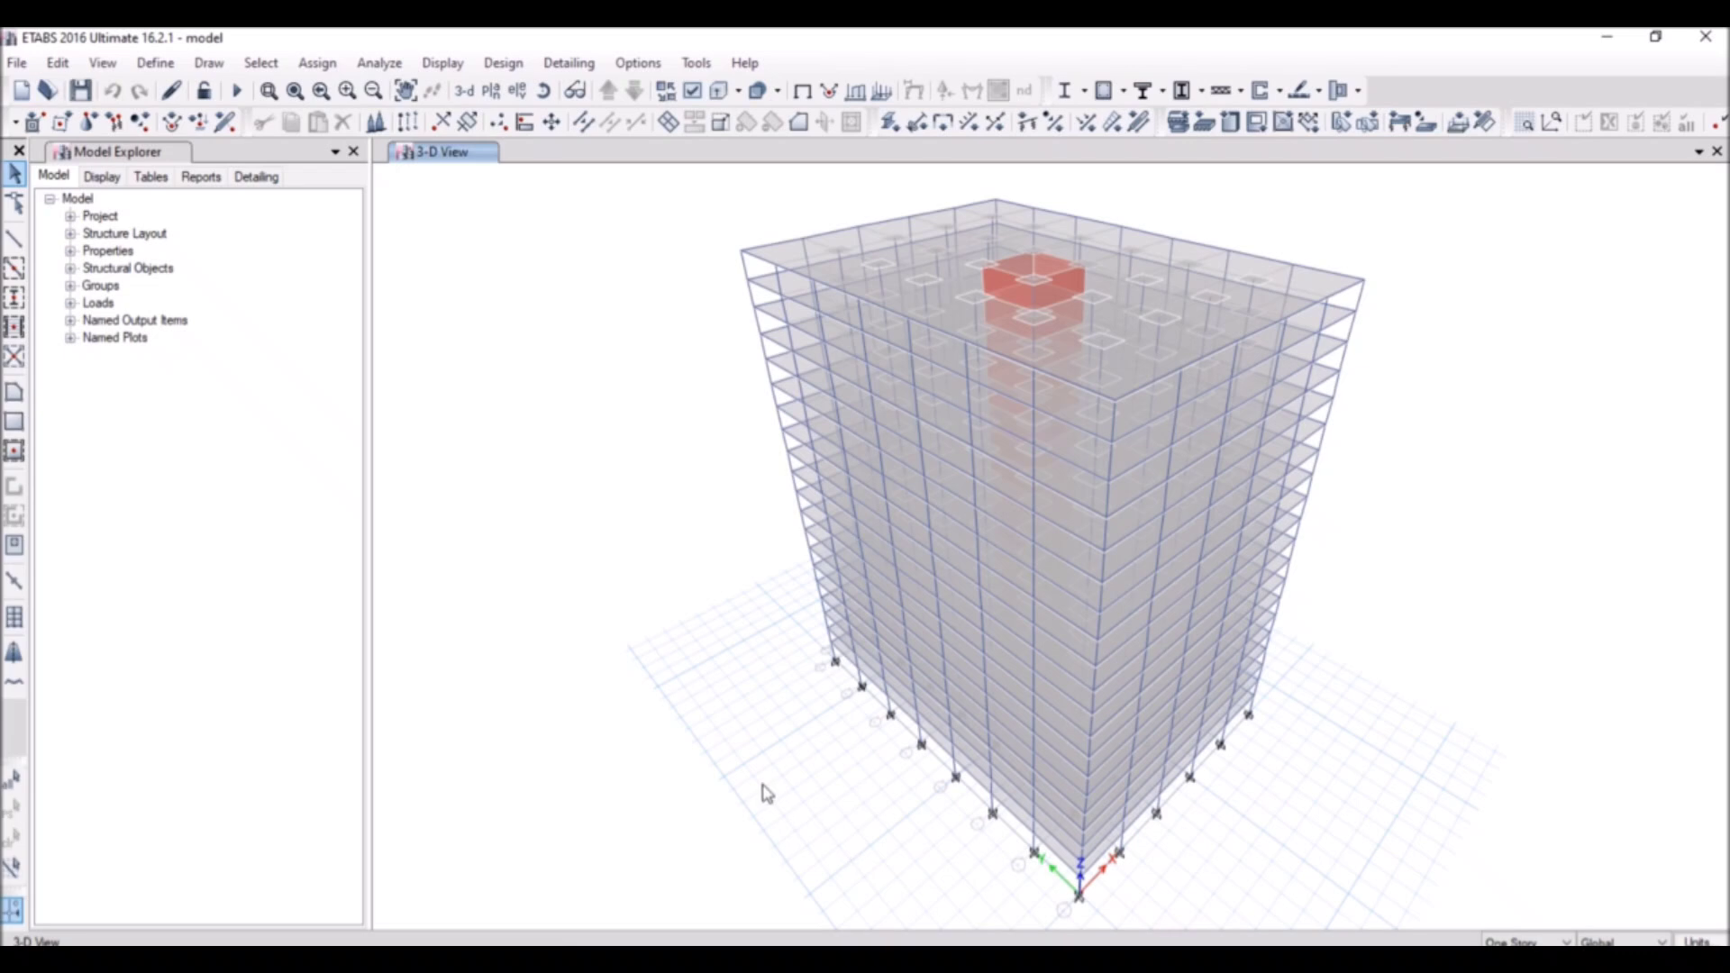
mouse_move(700, 876)
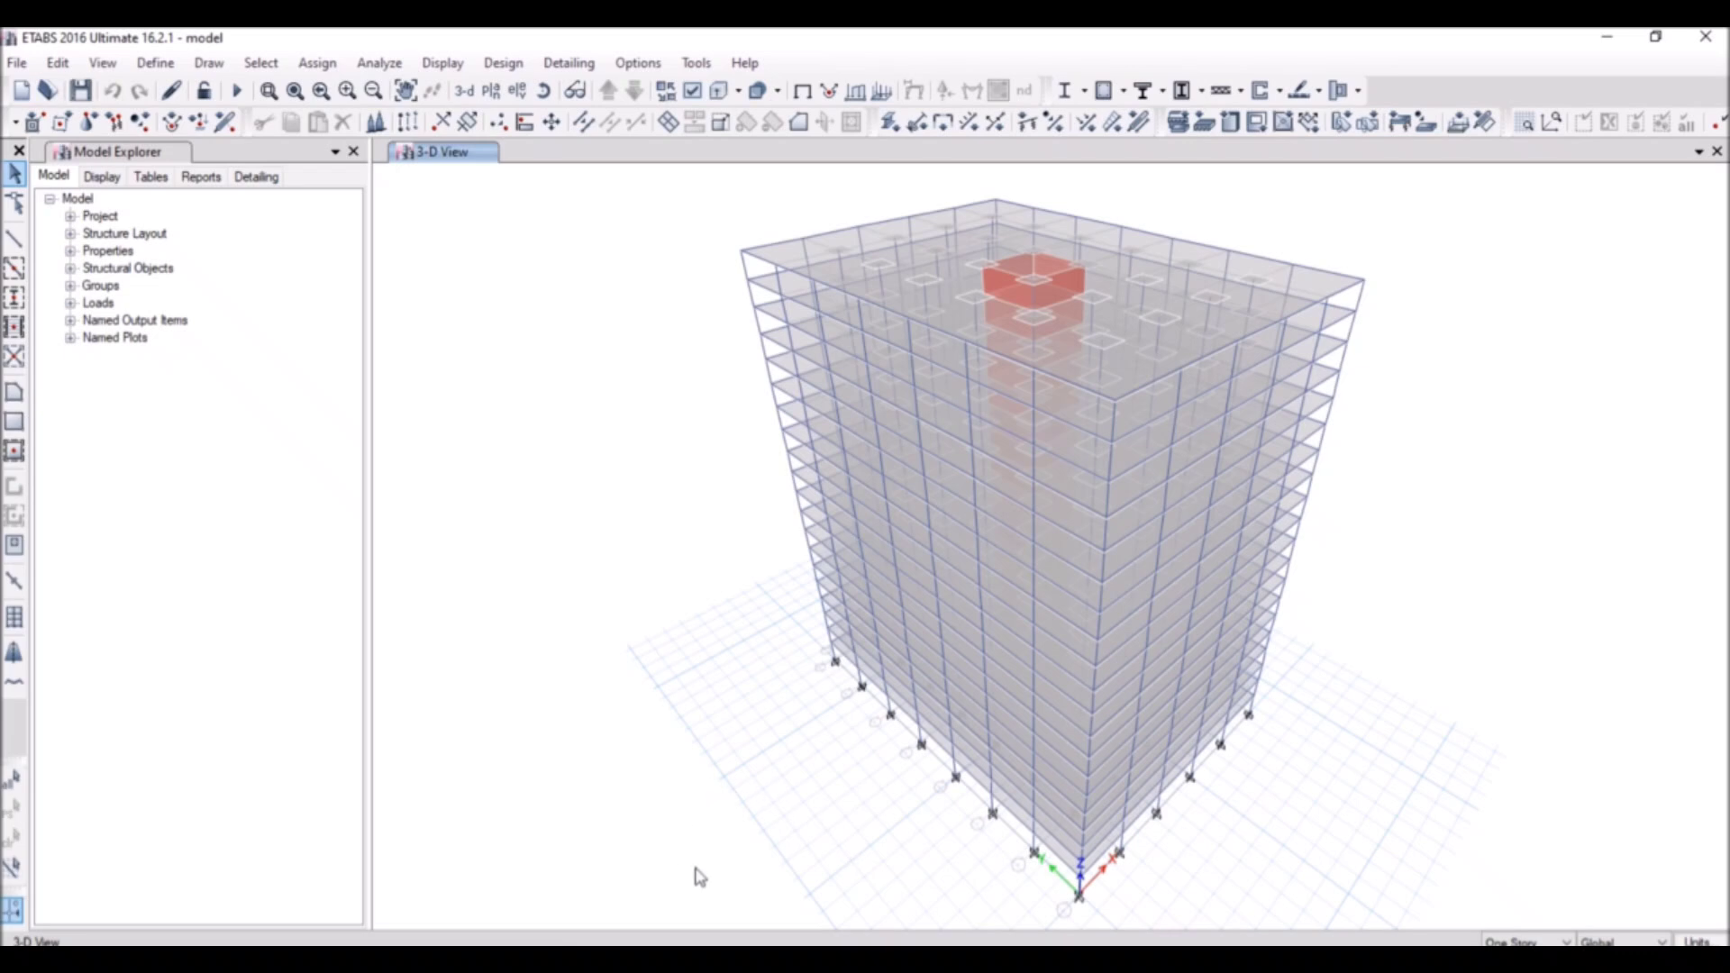
left_click(155, 62)
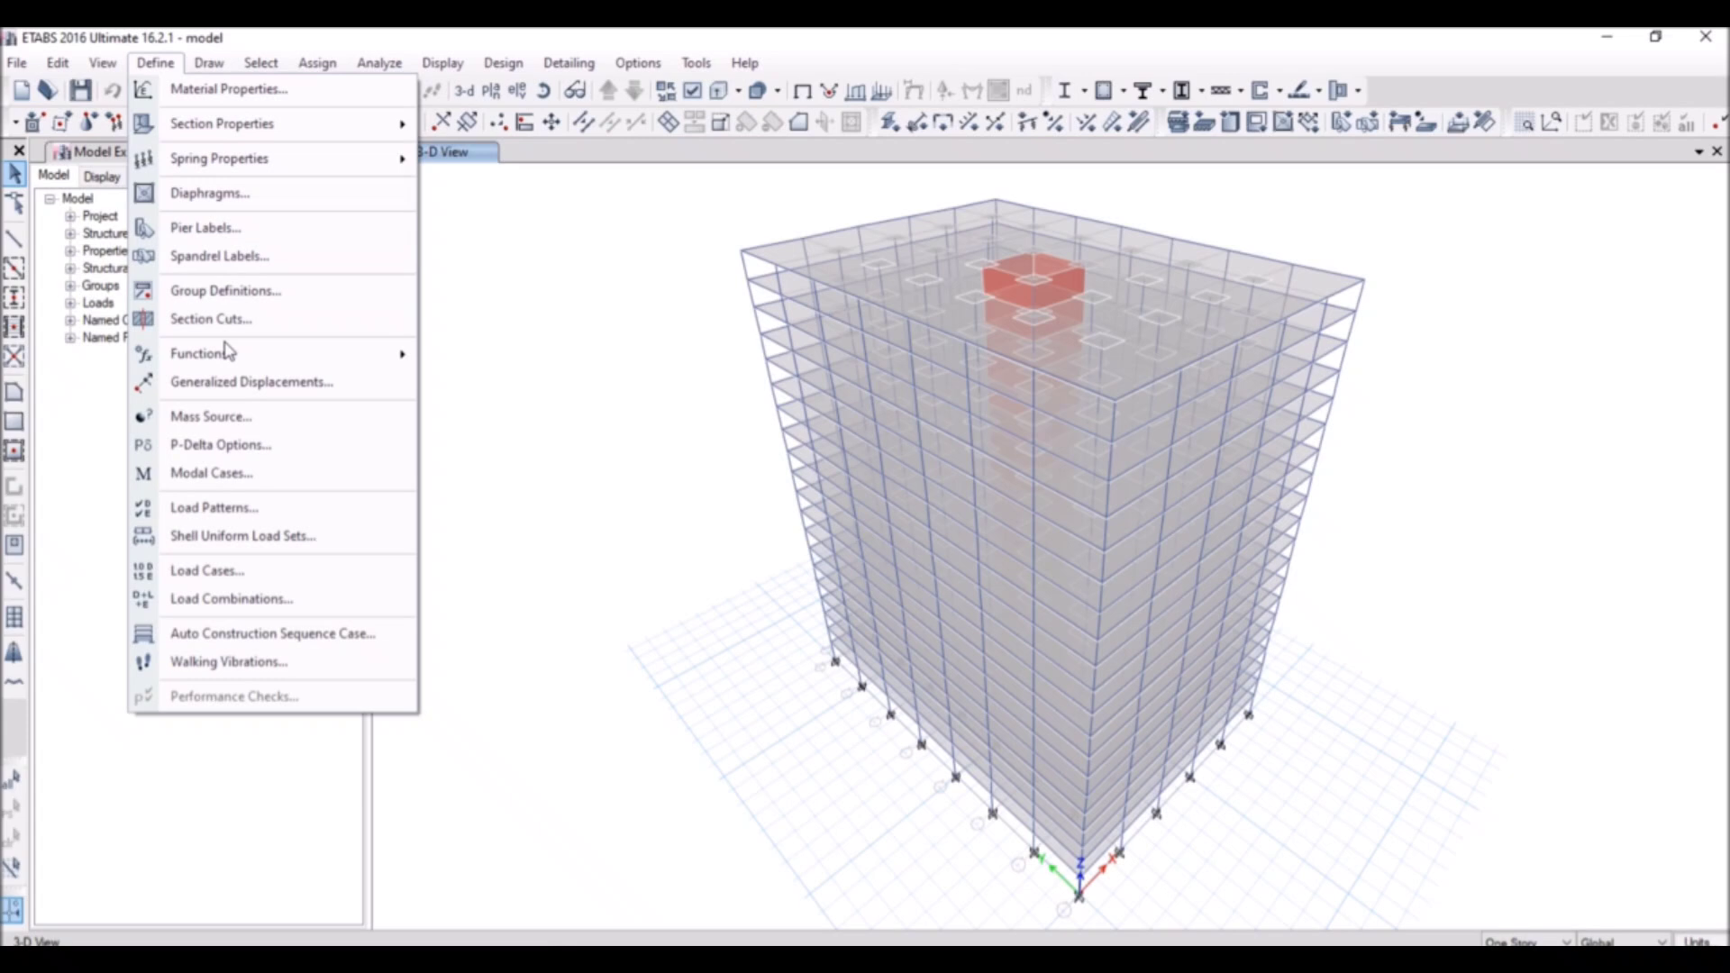
left_click(214, 506)
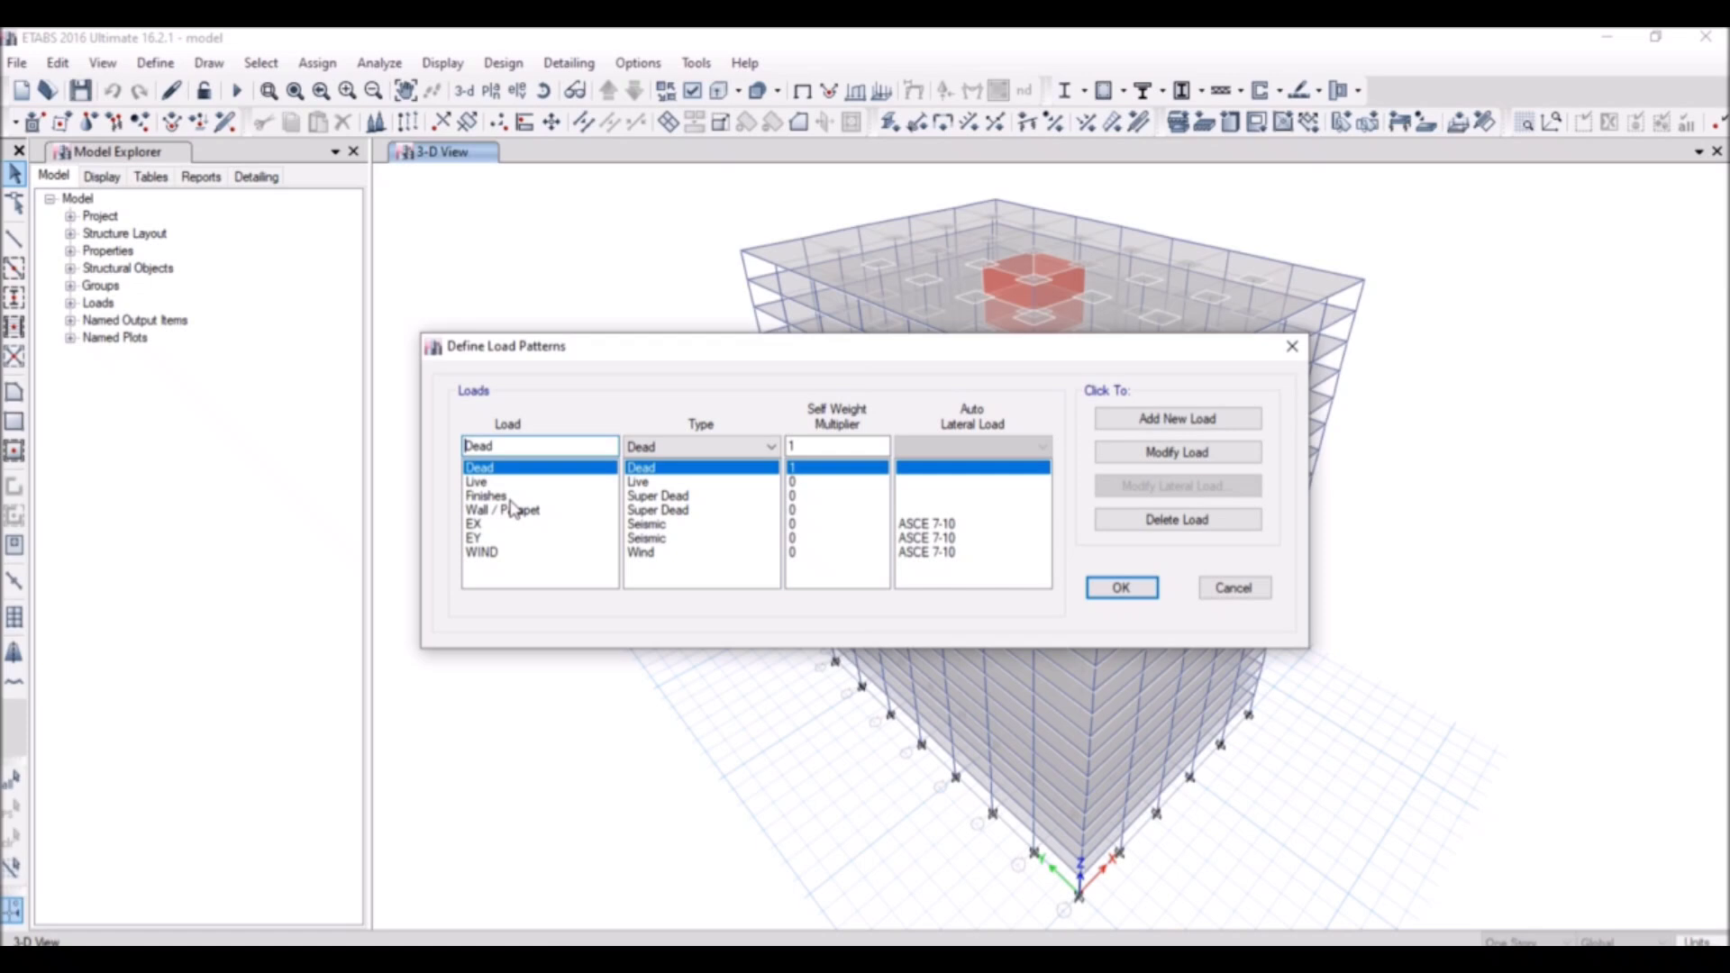
left_click(503, 508)
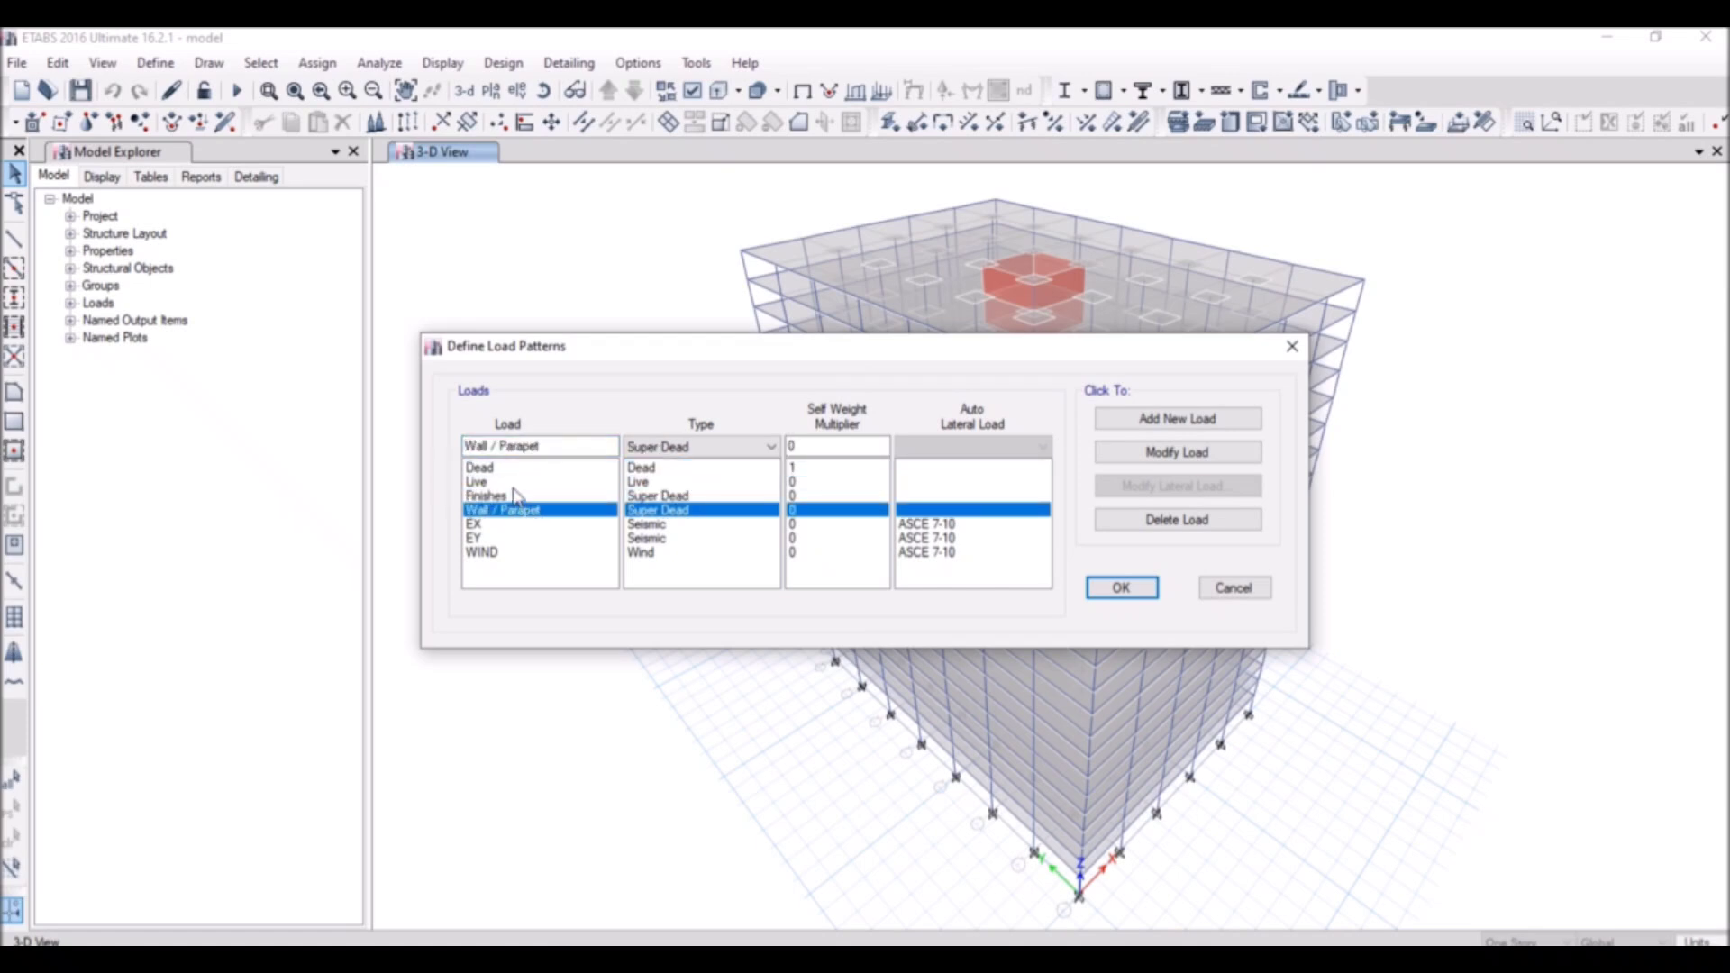
left_click(476, 483)
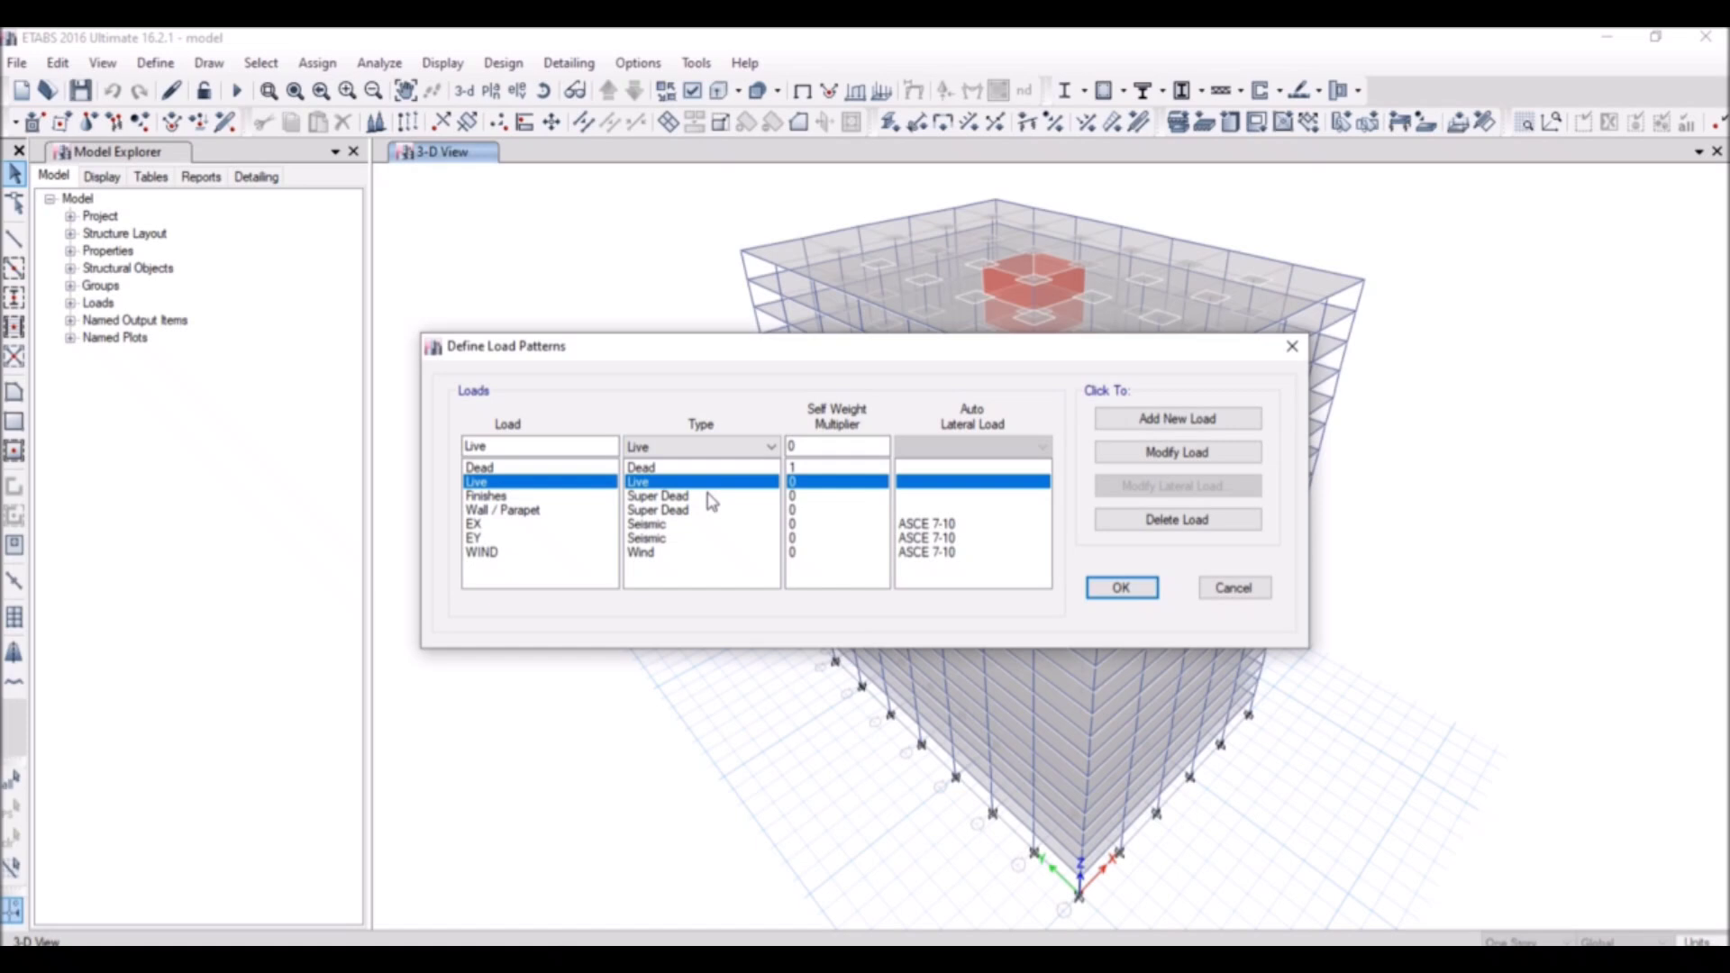
left_click(1119, 588)
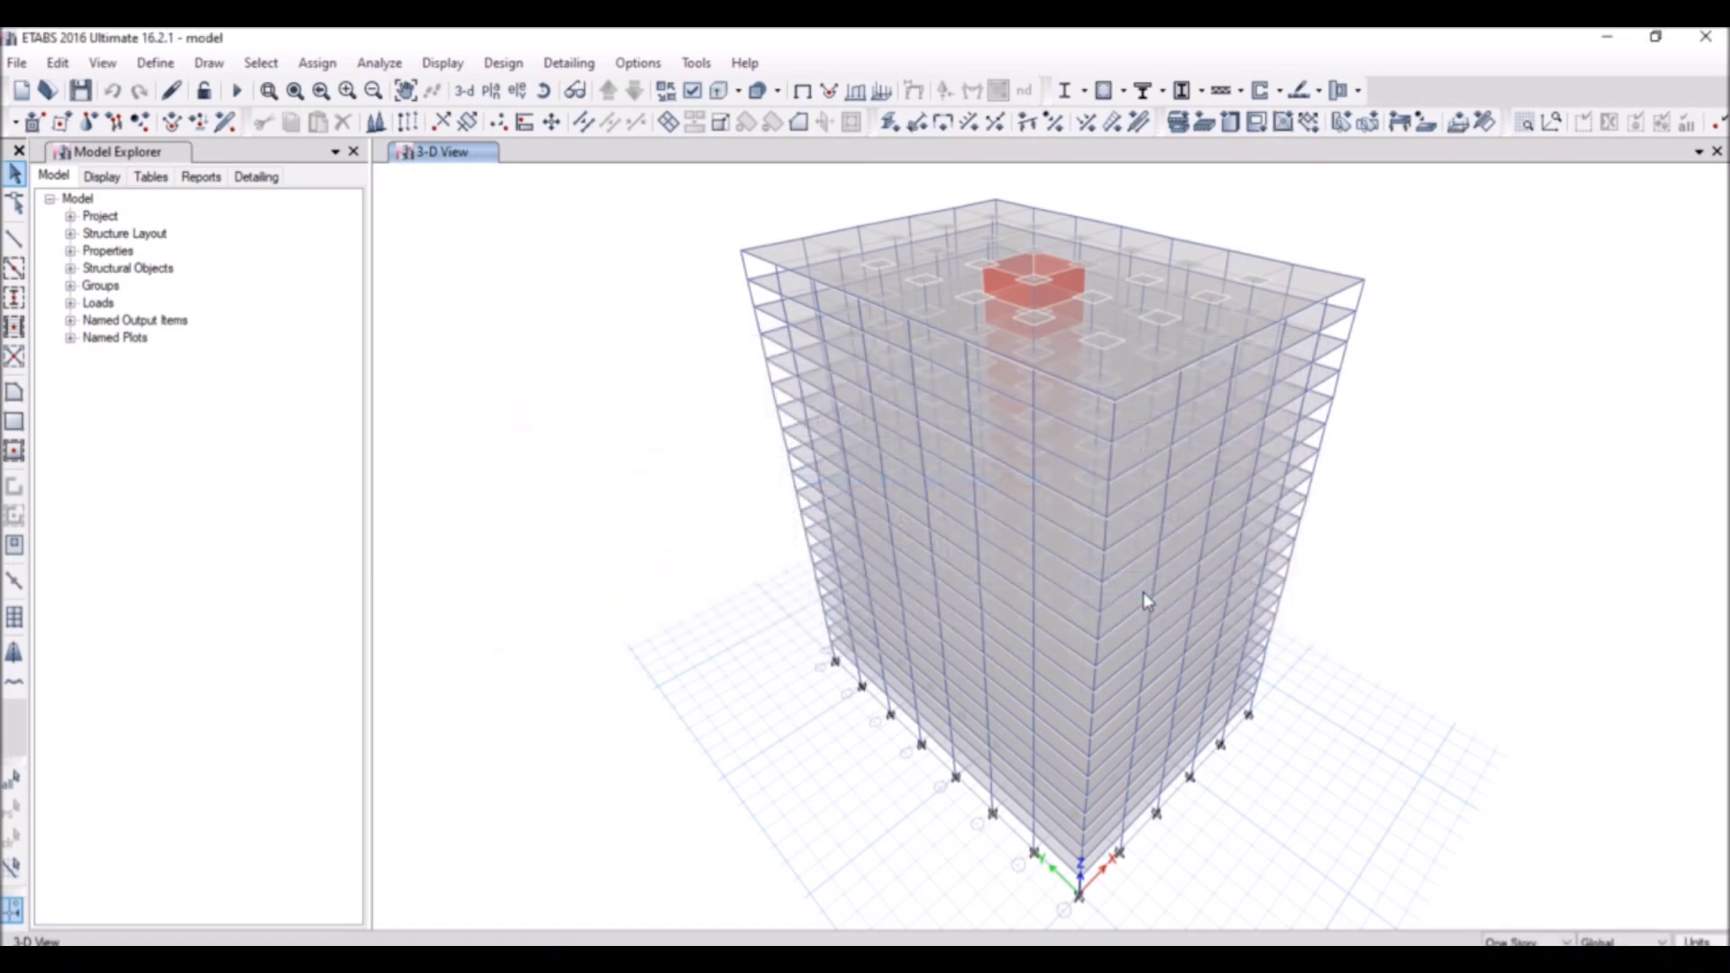
- Reach the Preset P-Delta Options dialog from the Define menu
left_click(155, 61)
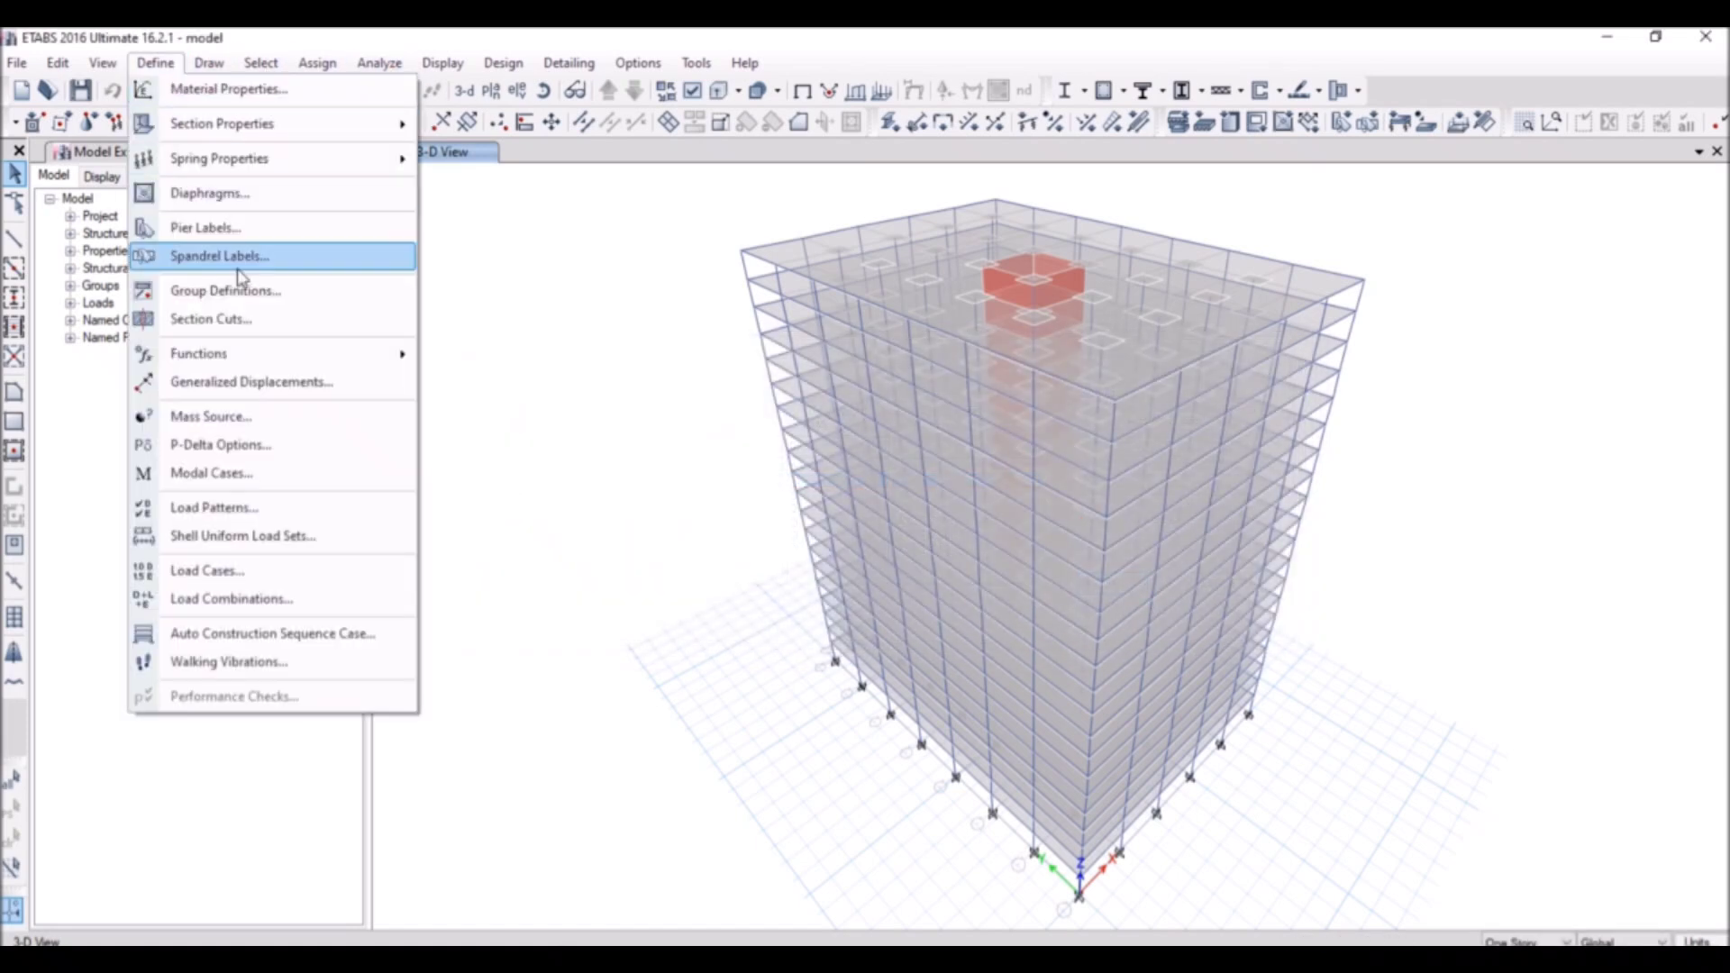
left_click(220, 443)
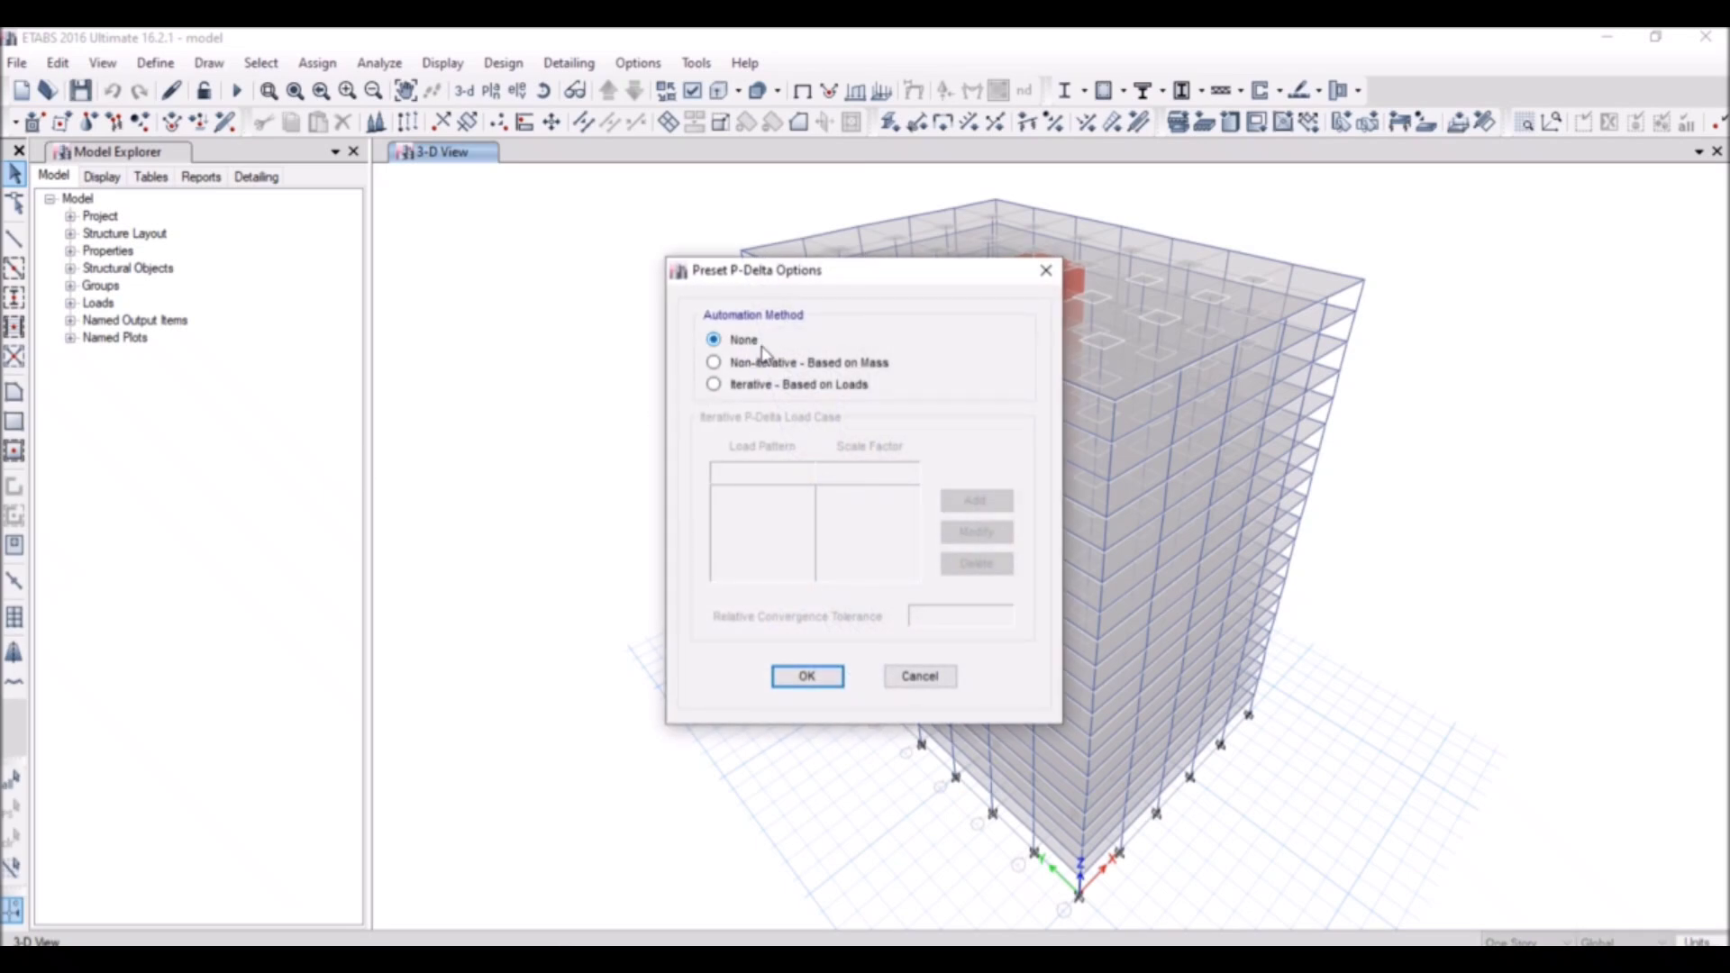
mouse_move(825, 380)
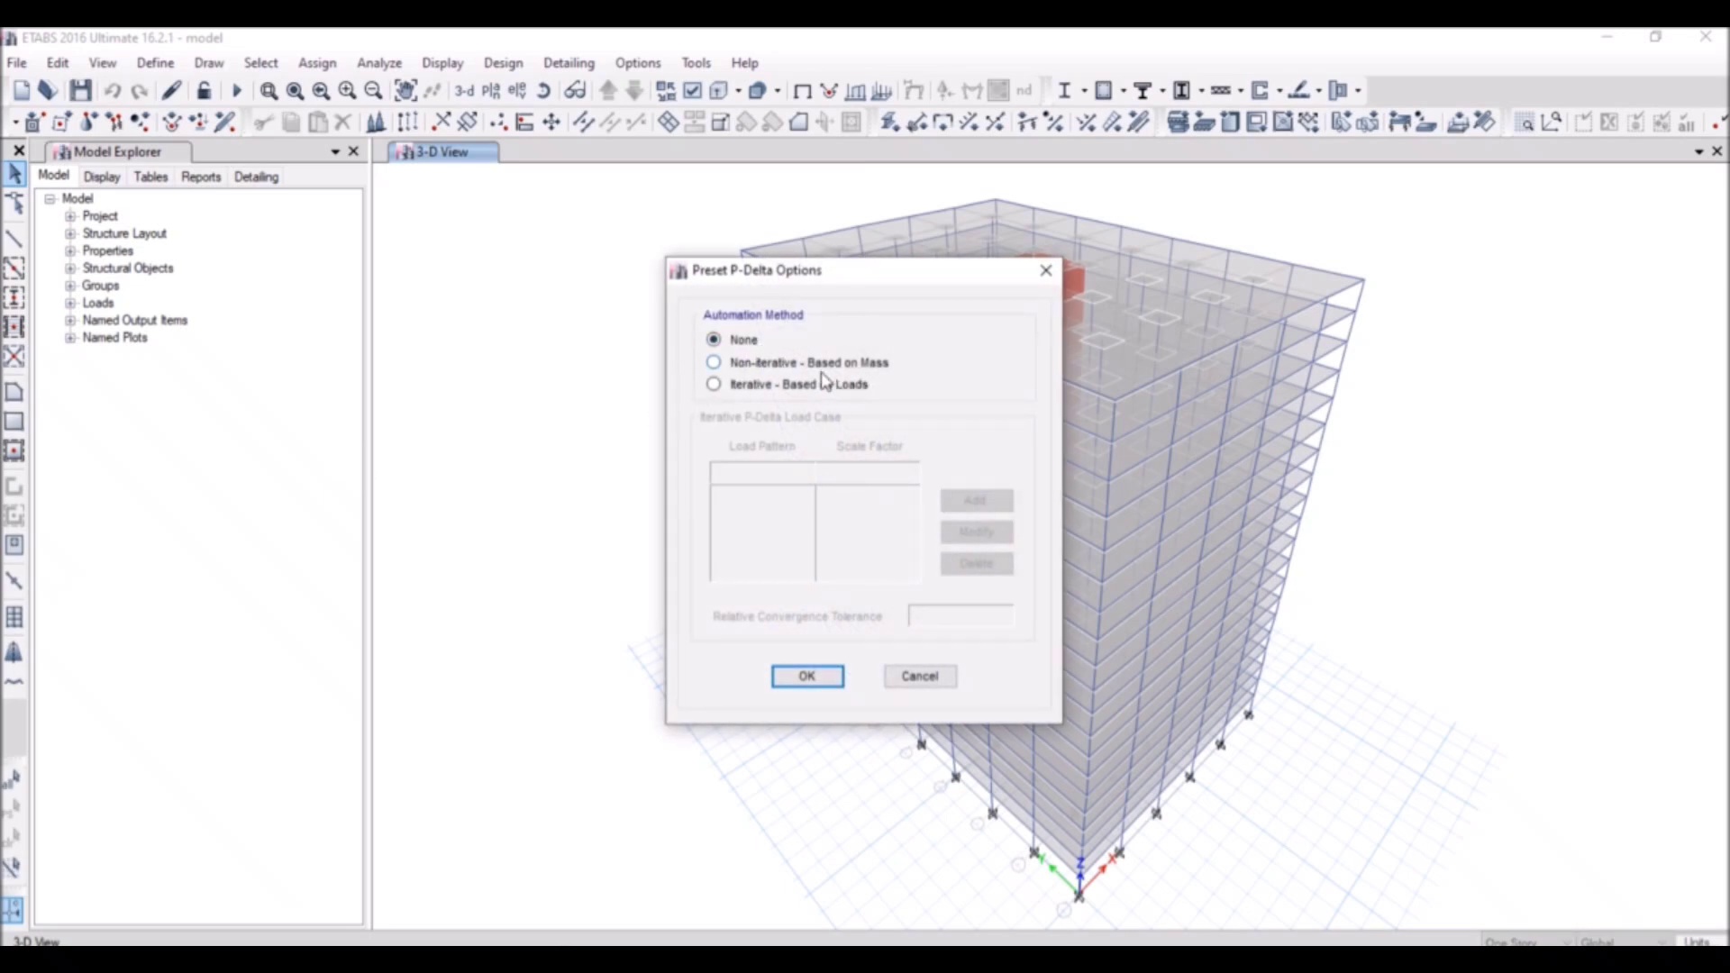
mouse_move(780, 346)
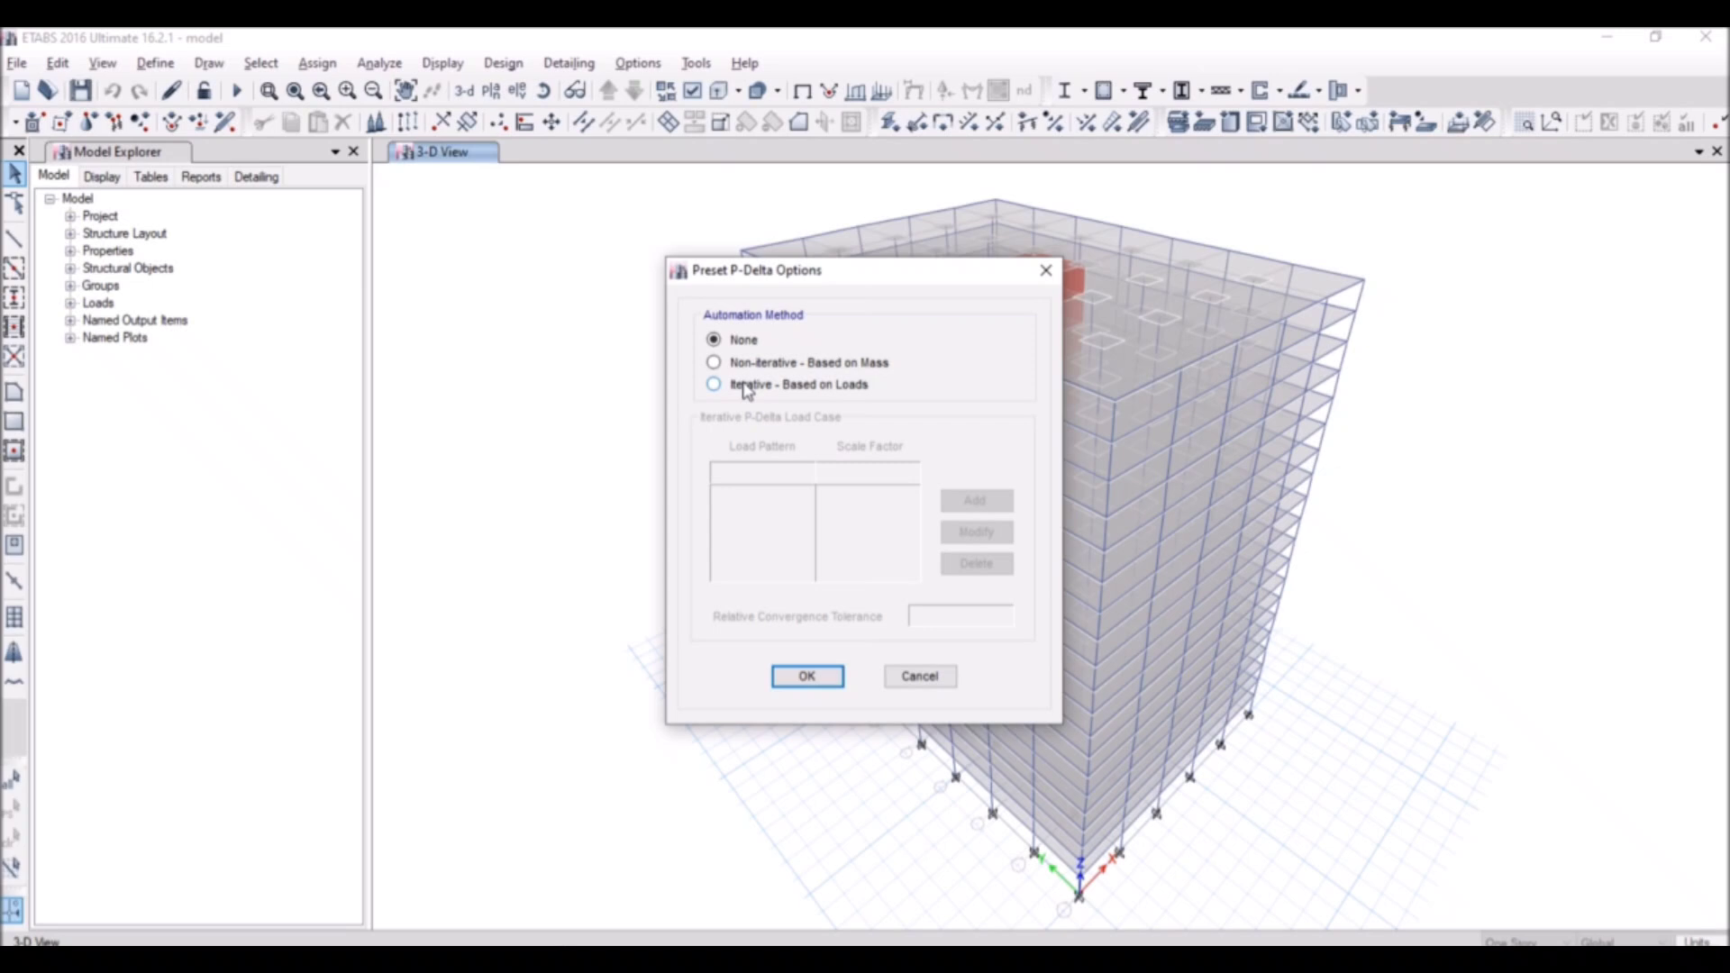
- Choose the Iterative - Based on Loads P-Delta automation method
left_click(714, 384)
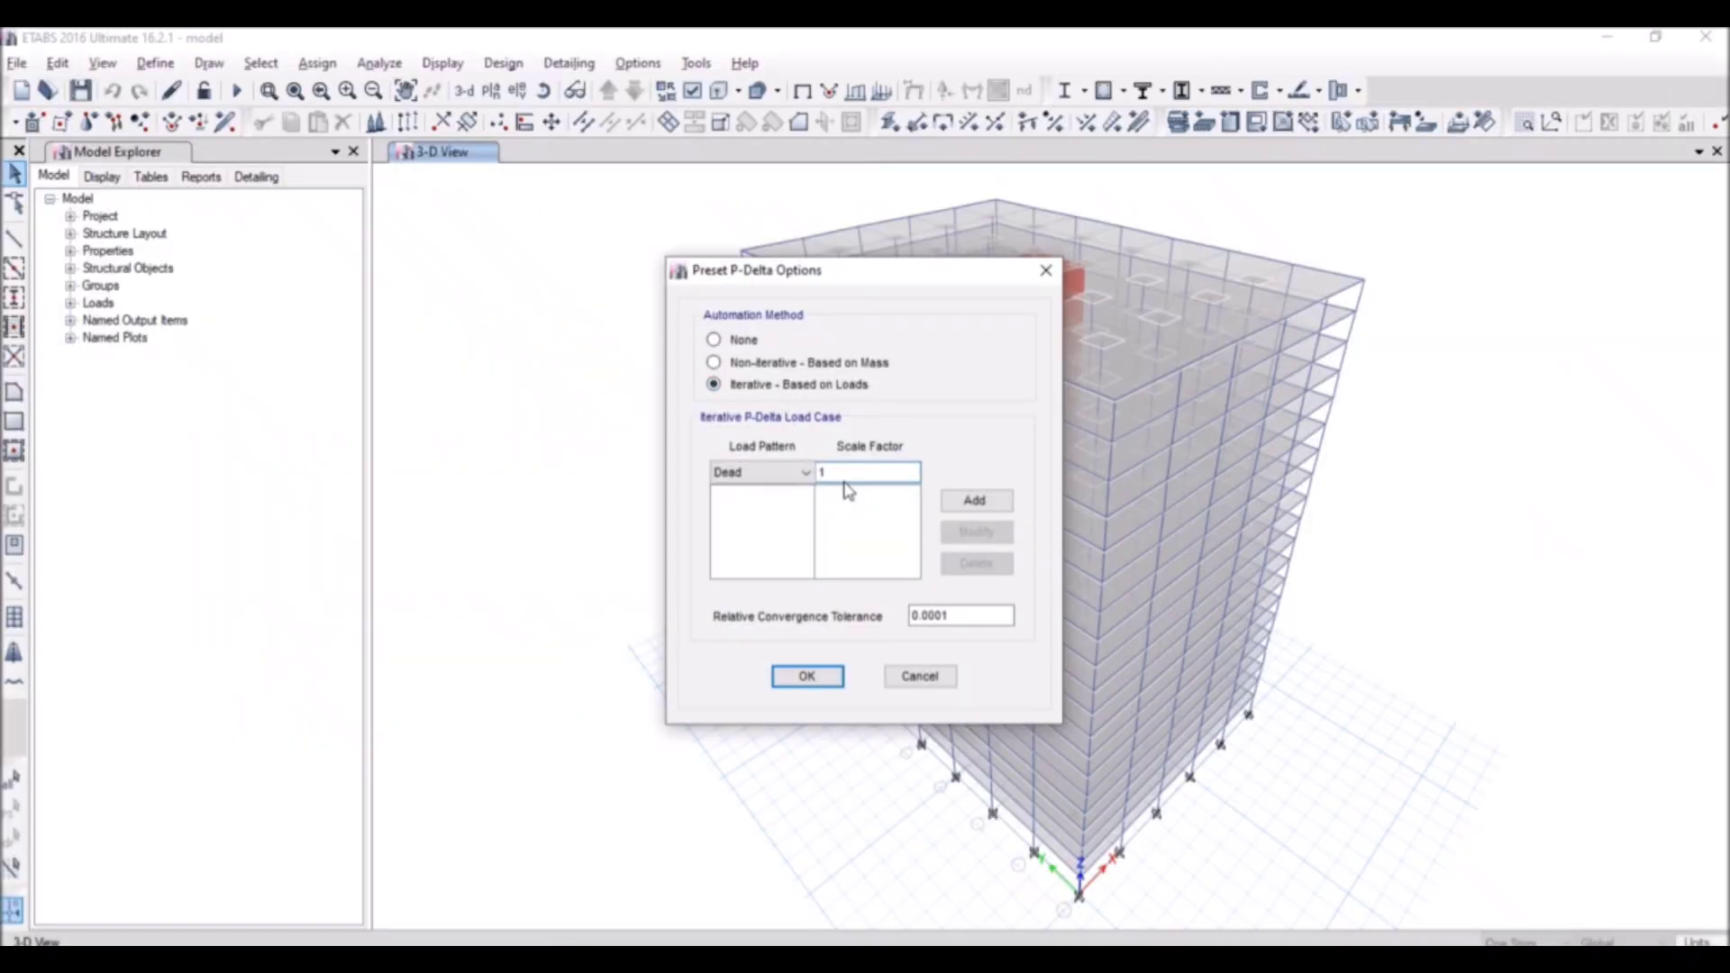
- Add Dead, Finishes and Wall/Parapet patterns to the P-Delta case at scale factor 1.2
left_click(867, 472)
type(".2")
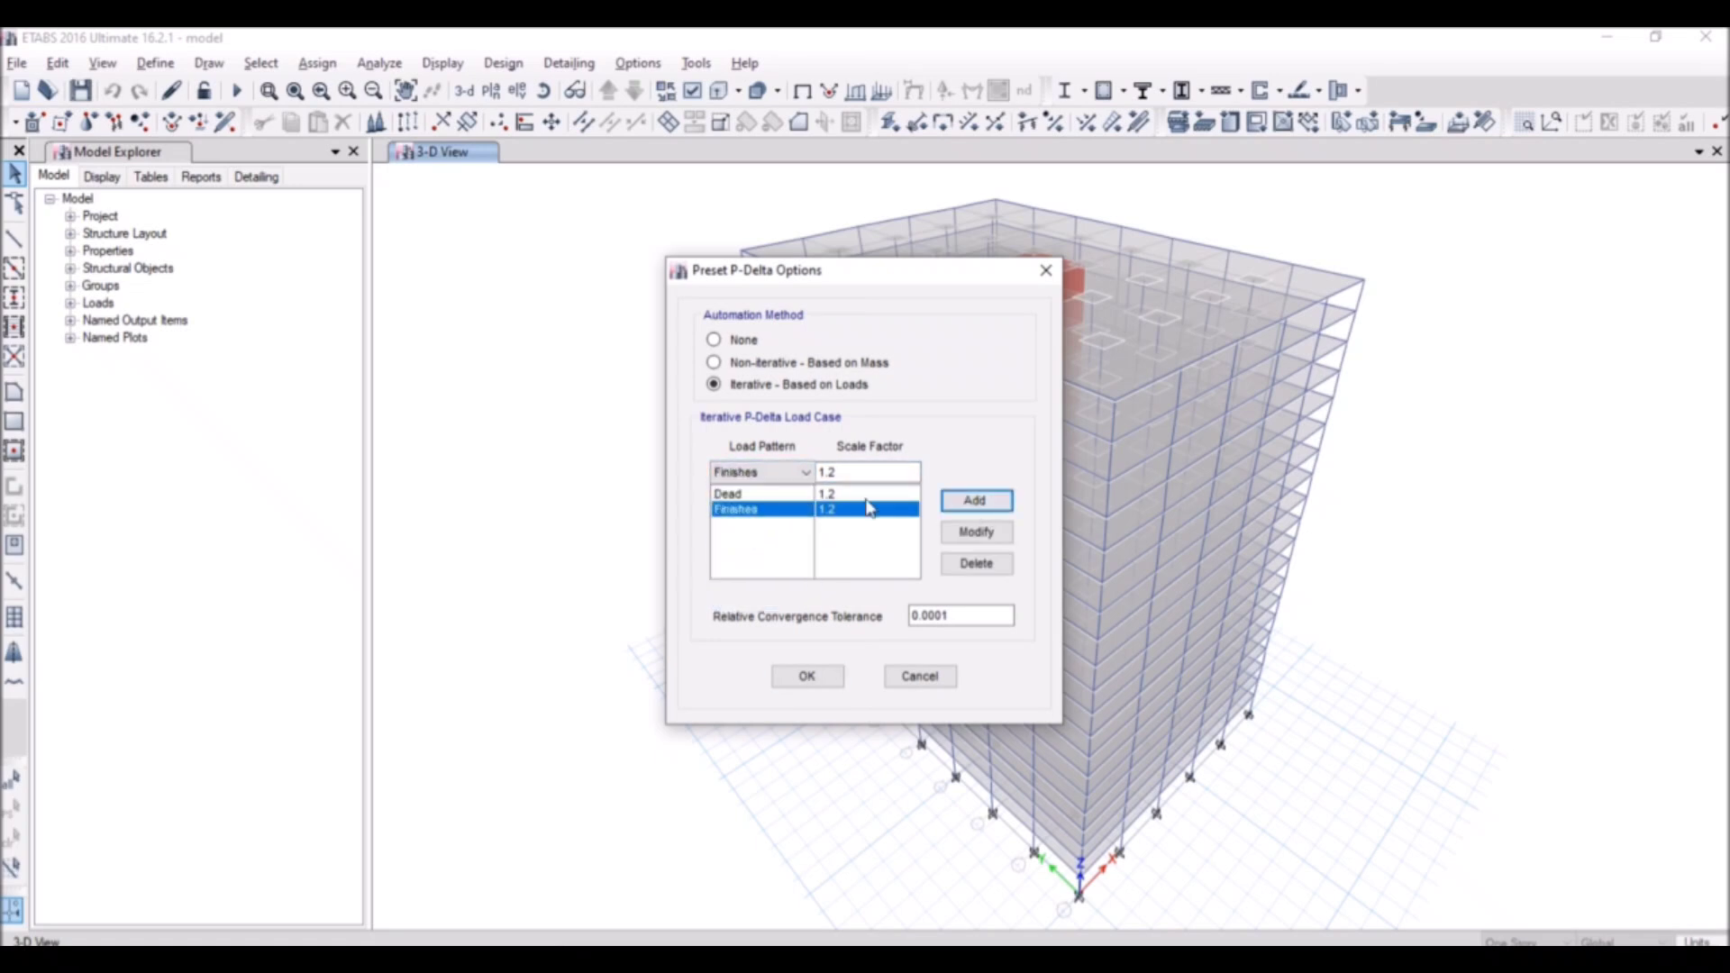
left_click(758, 472)
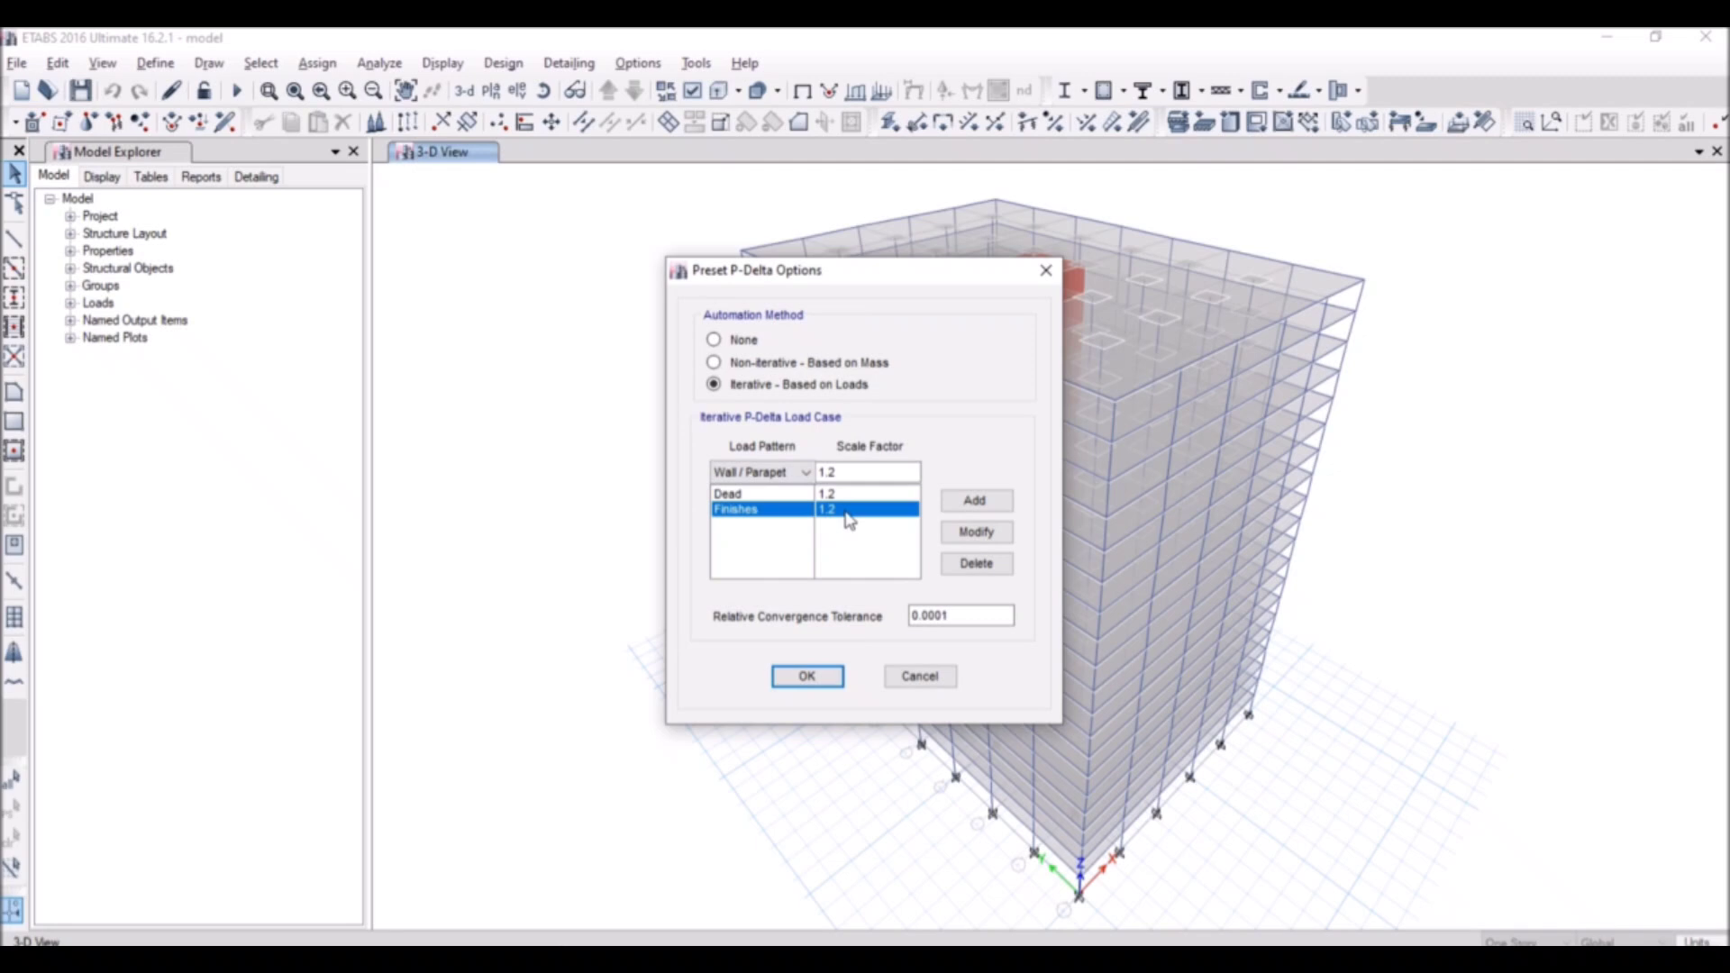
left_click(803, 472)
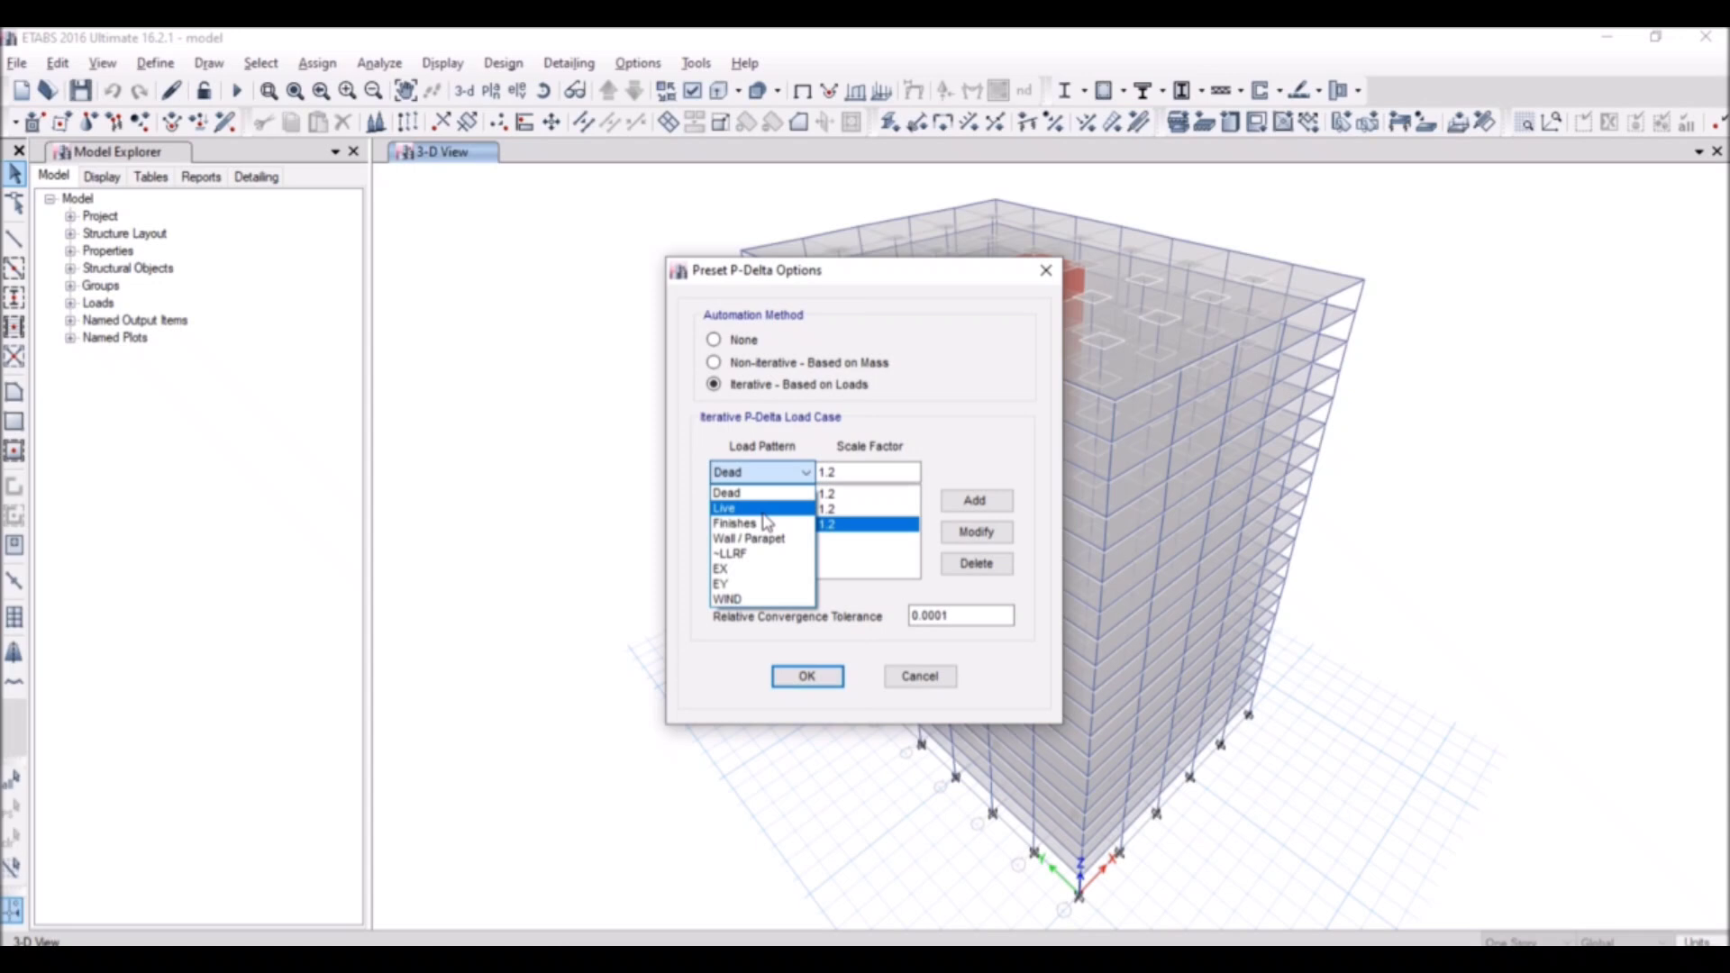
- Add Live and ~LLRF at scale factor 0.5 and confirm the P-Delta load case
left_click(725, 507)
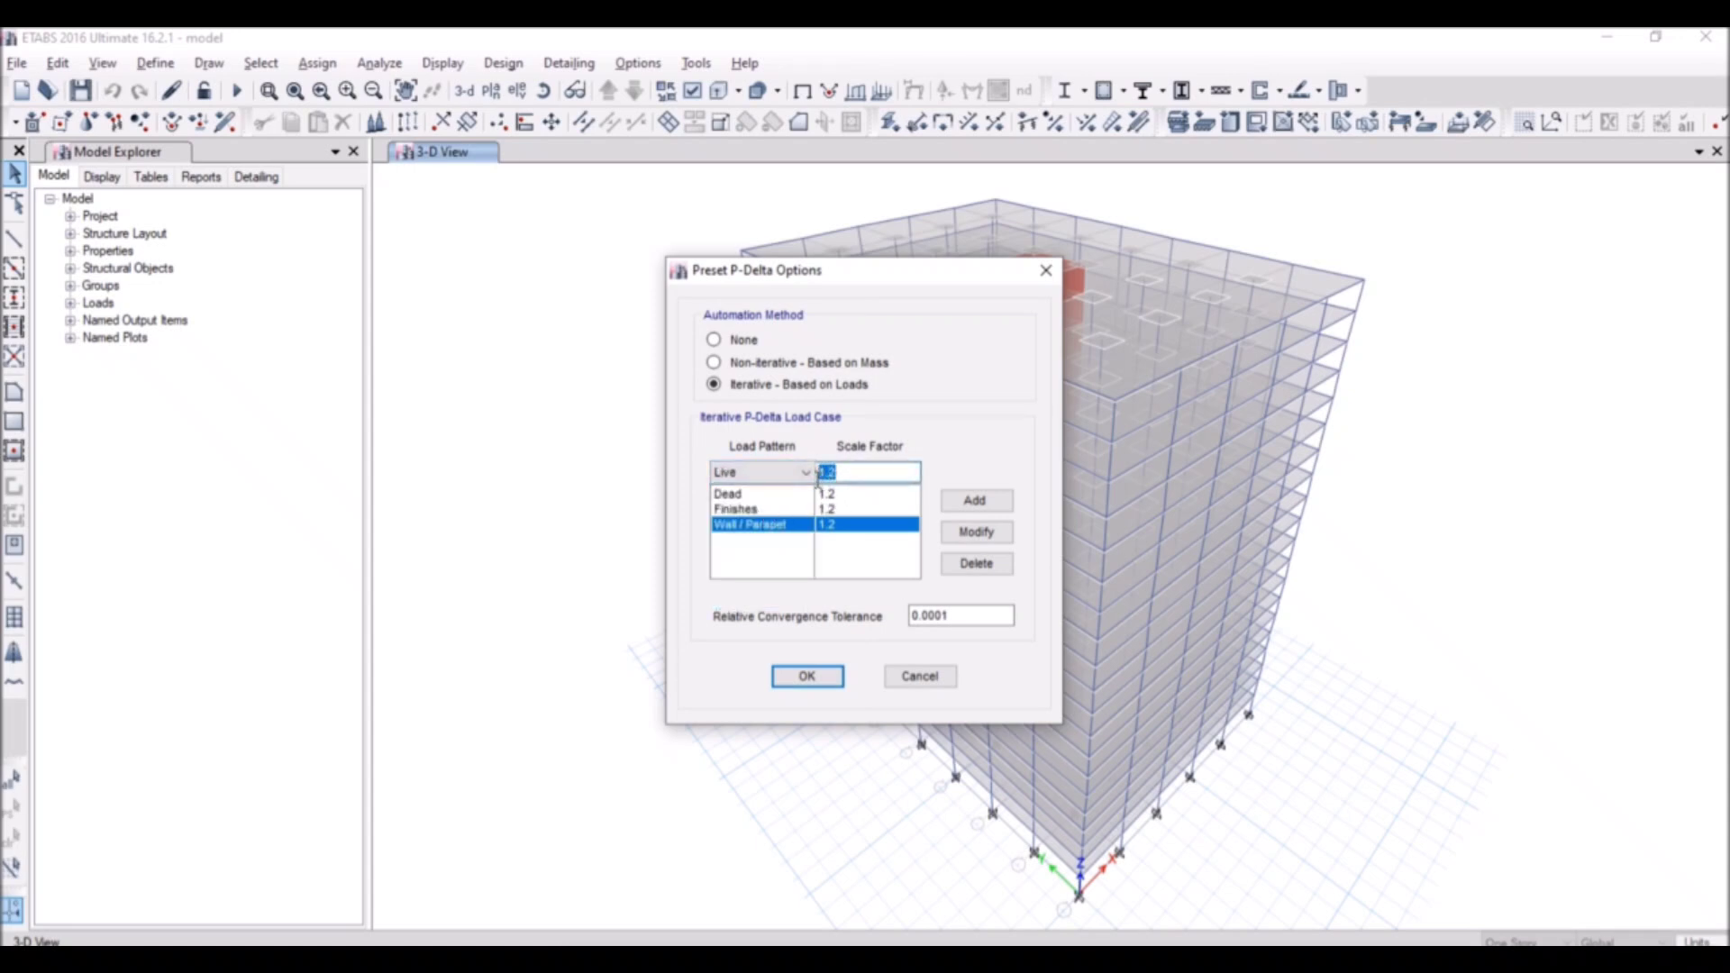
type("0.5")
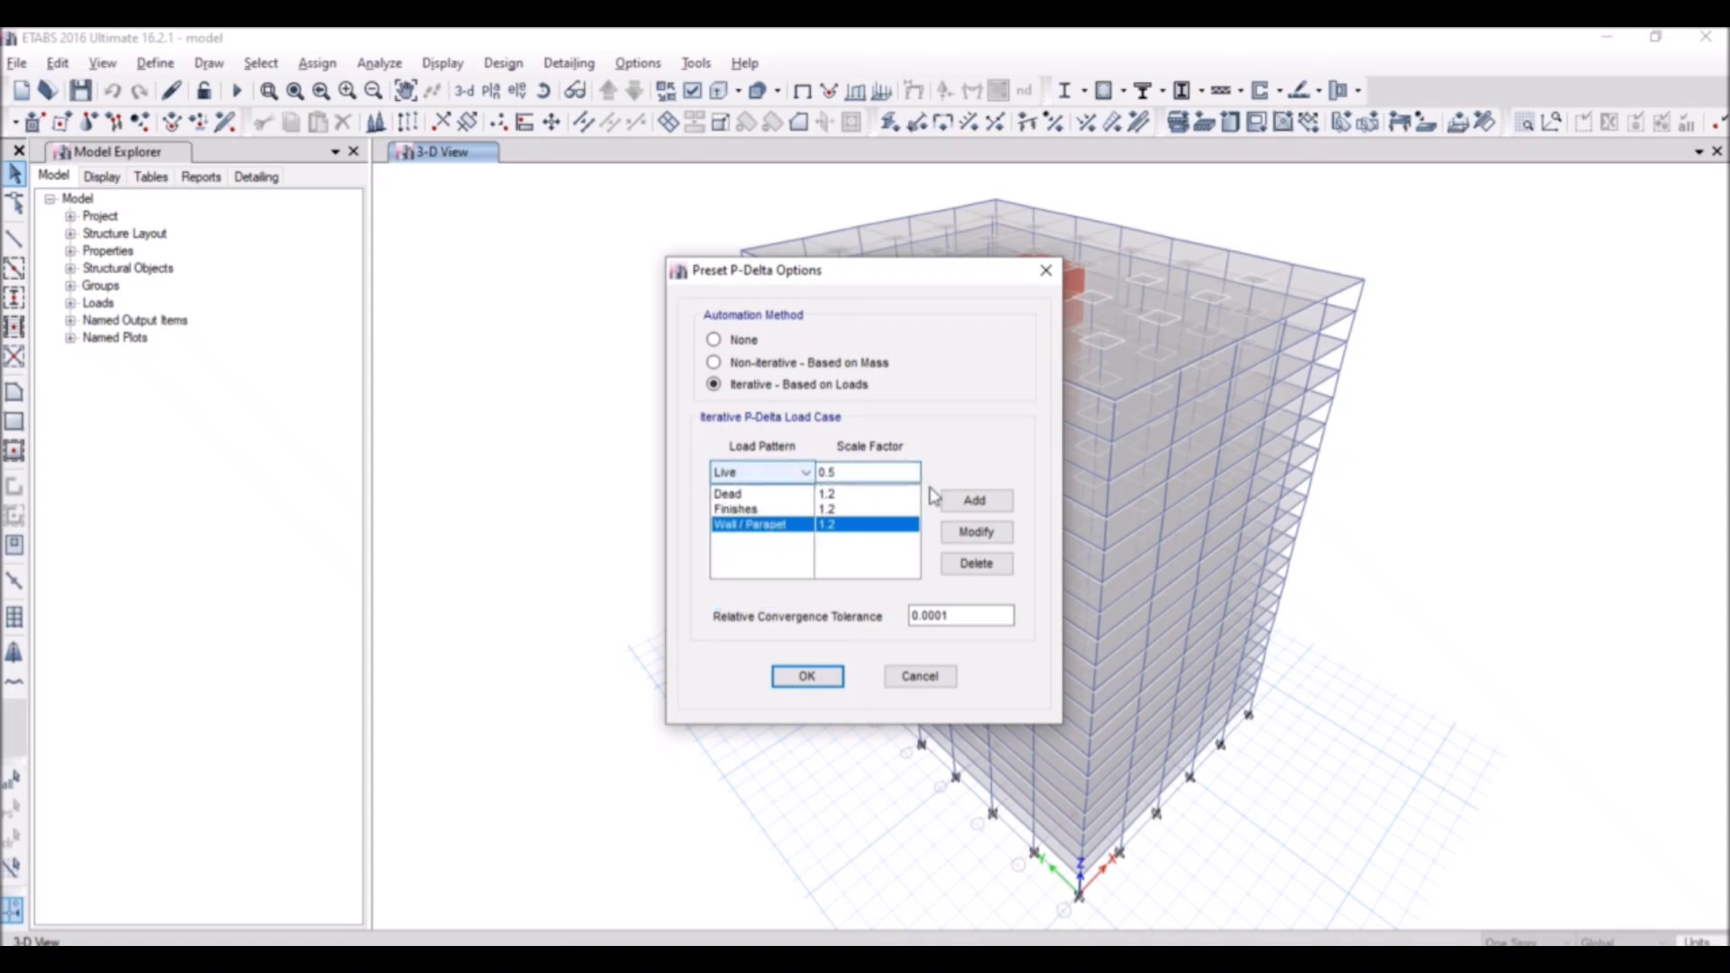
left_click(805, 470)
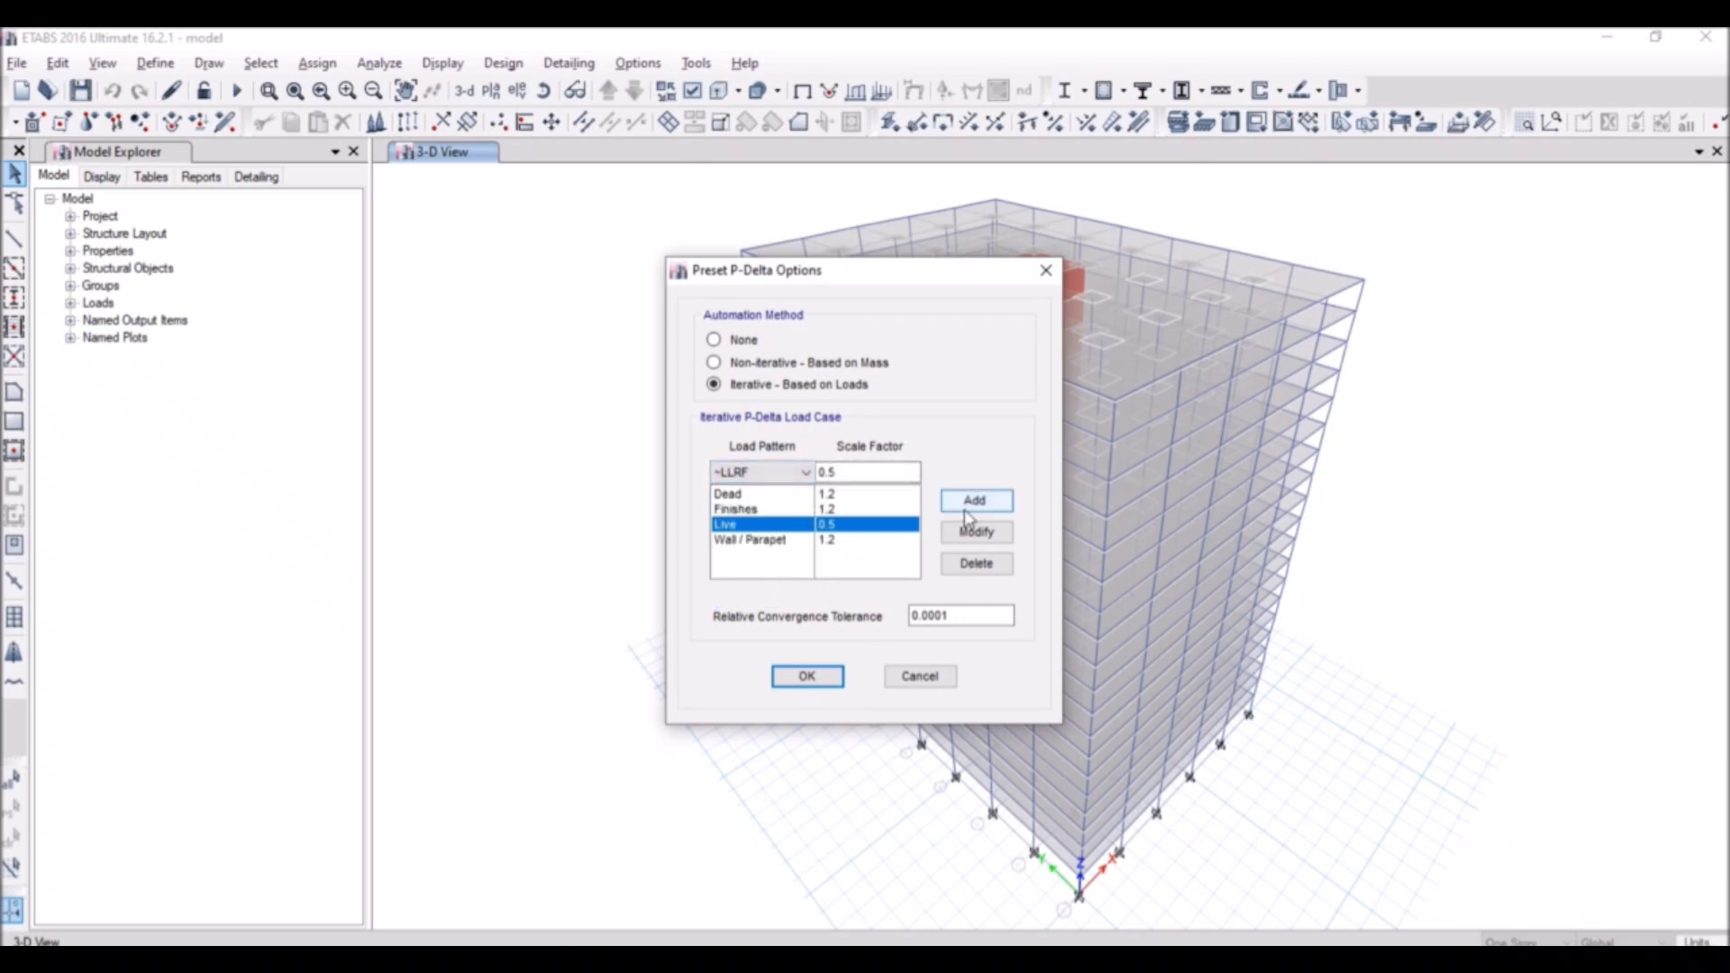
left_click(804, 472)
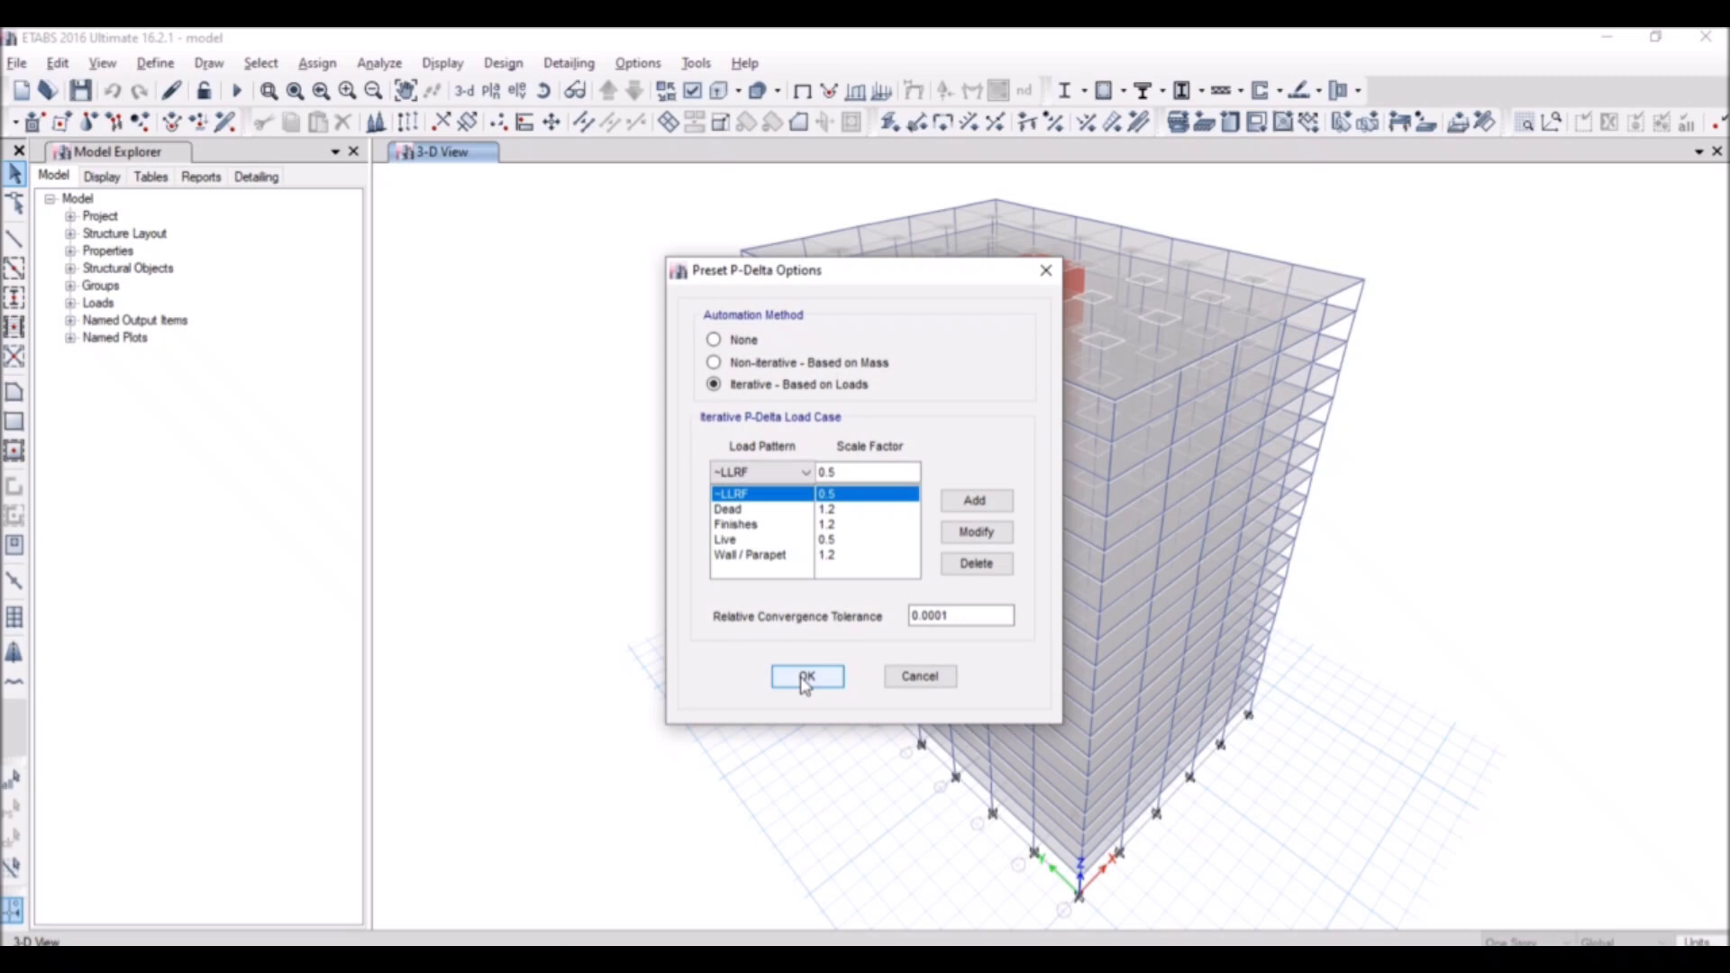
left_click(807, 676)
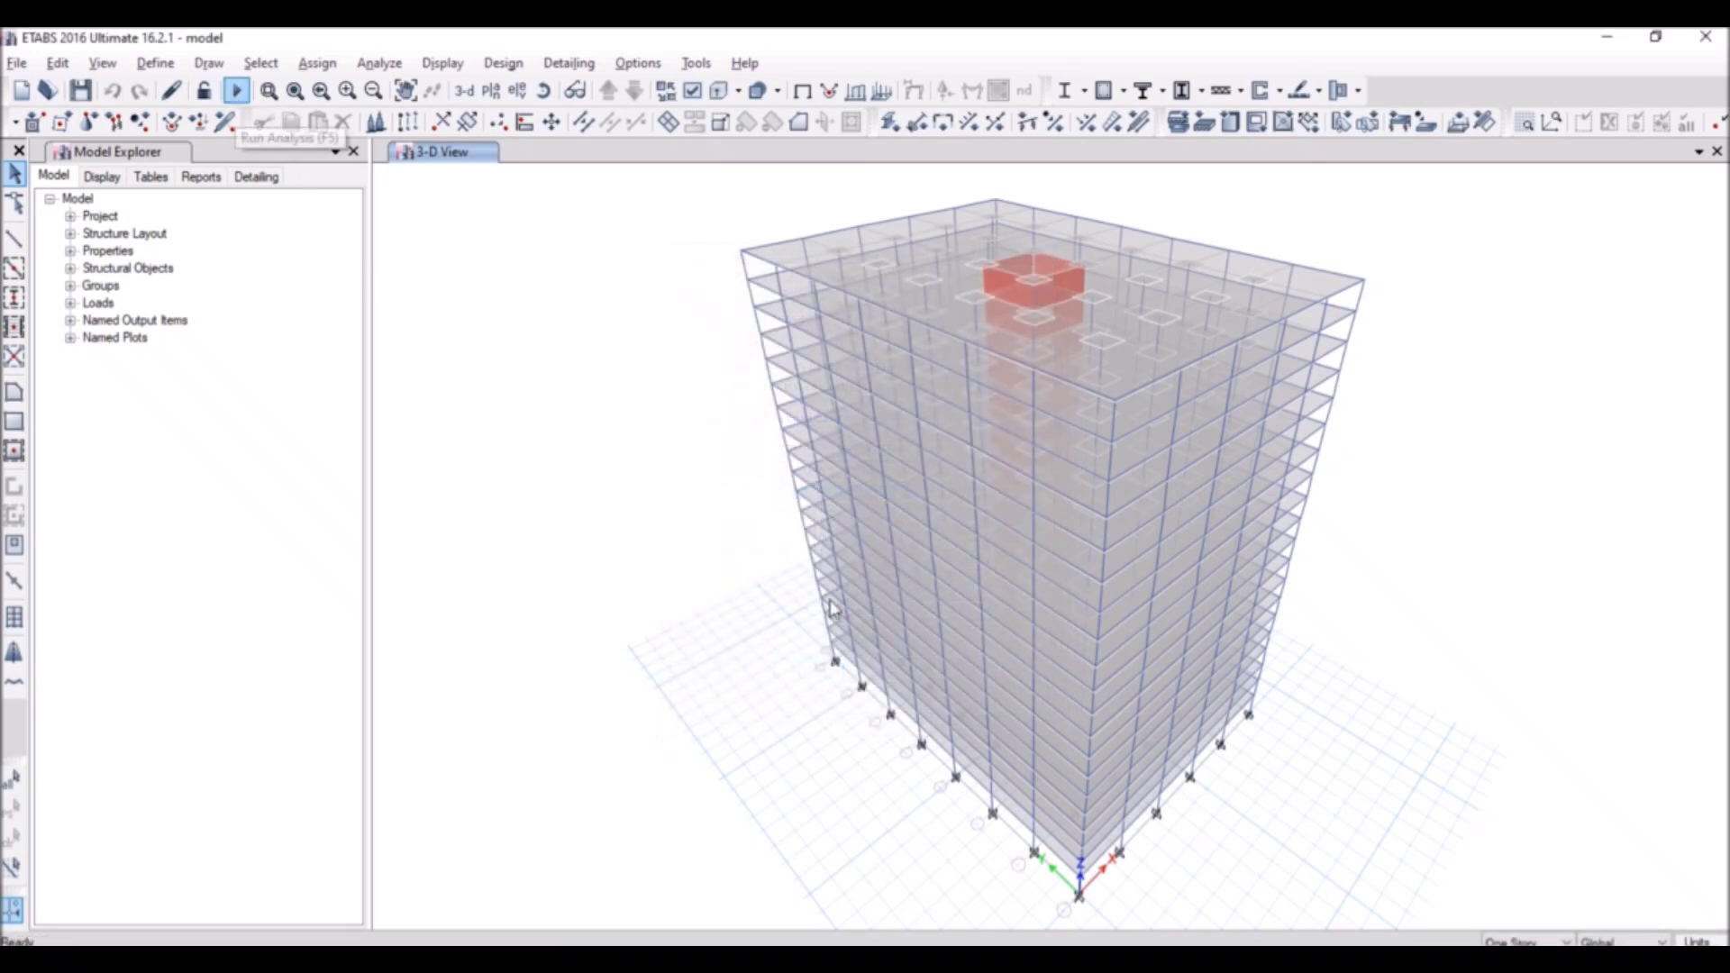
- Run the analysis (F5) and show its detailed progress log
left_click(236, 90)
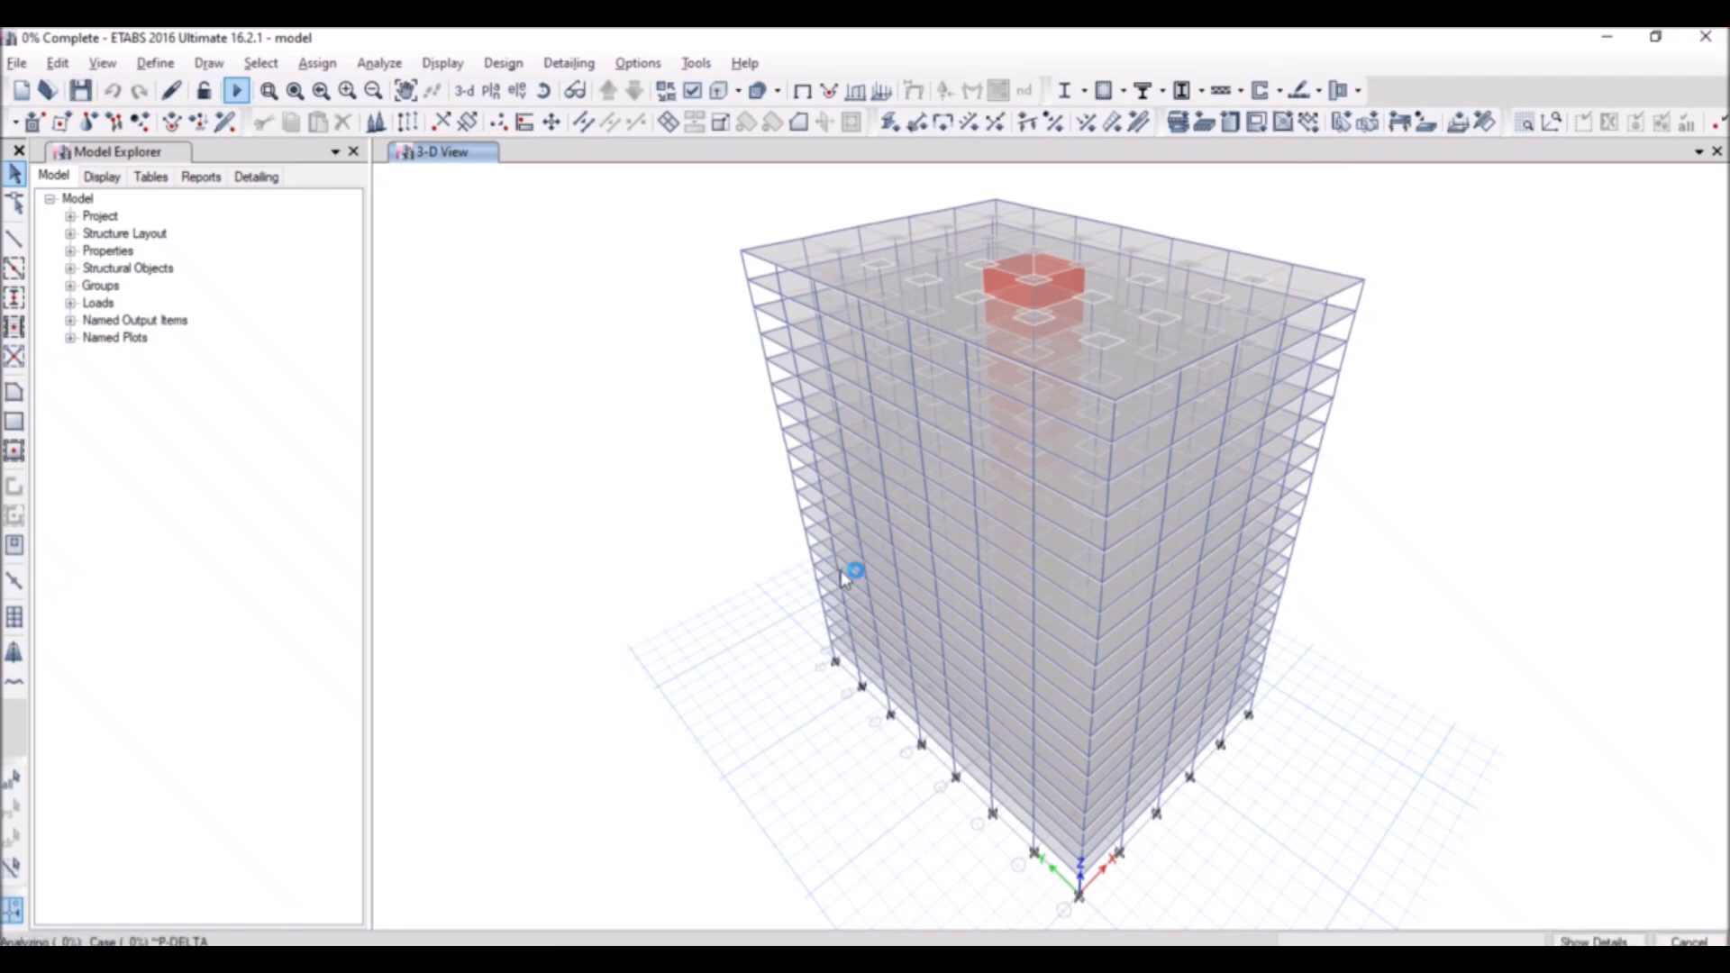
mouse_move(166, 921)
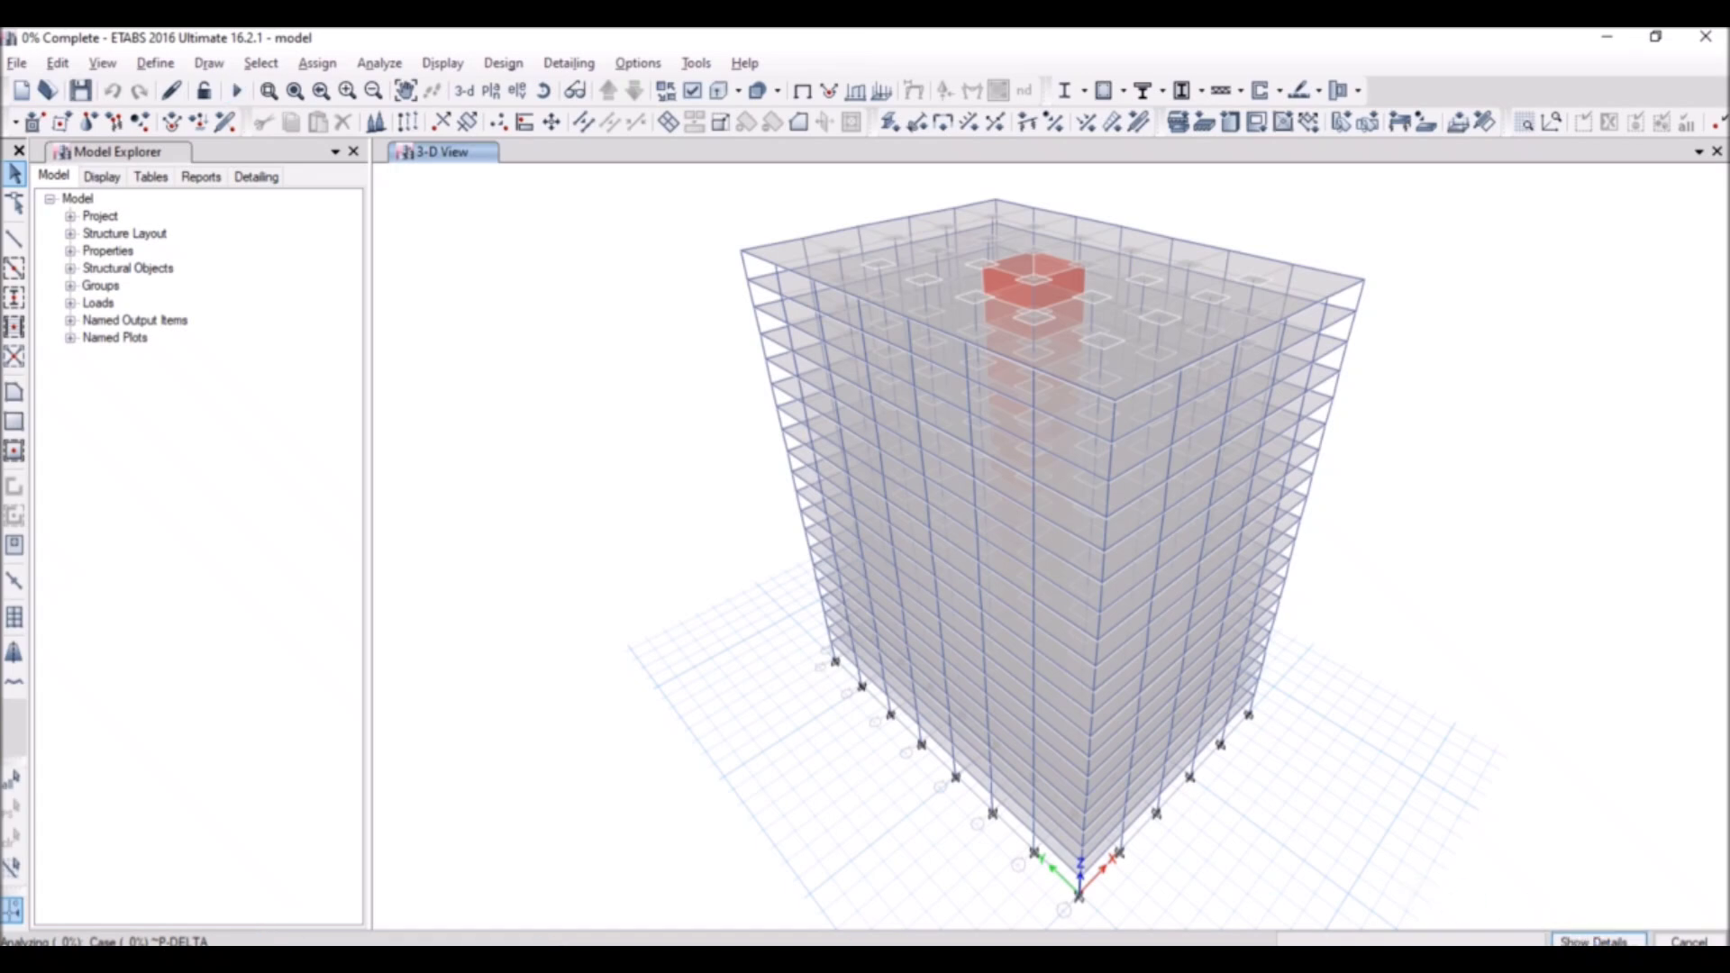
left_click(1597, 941)
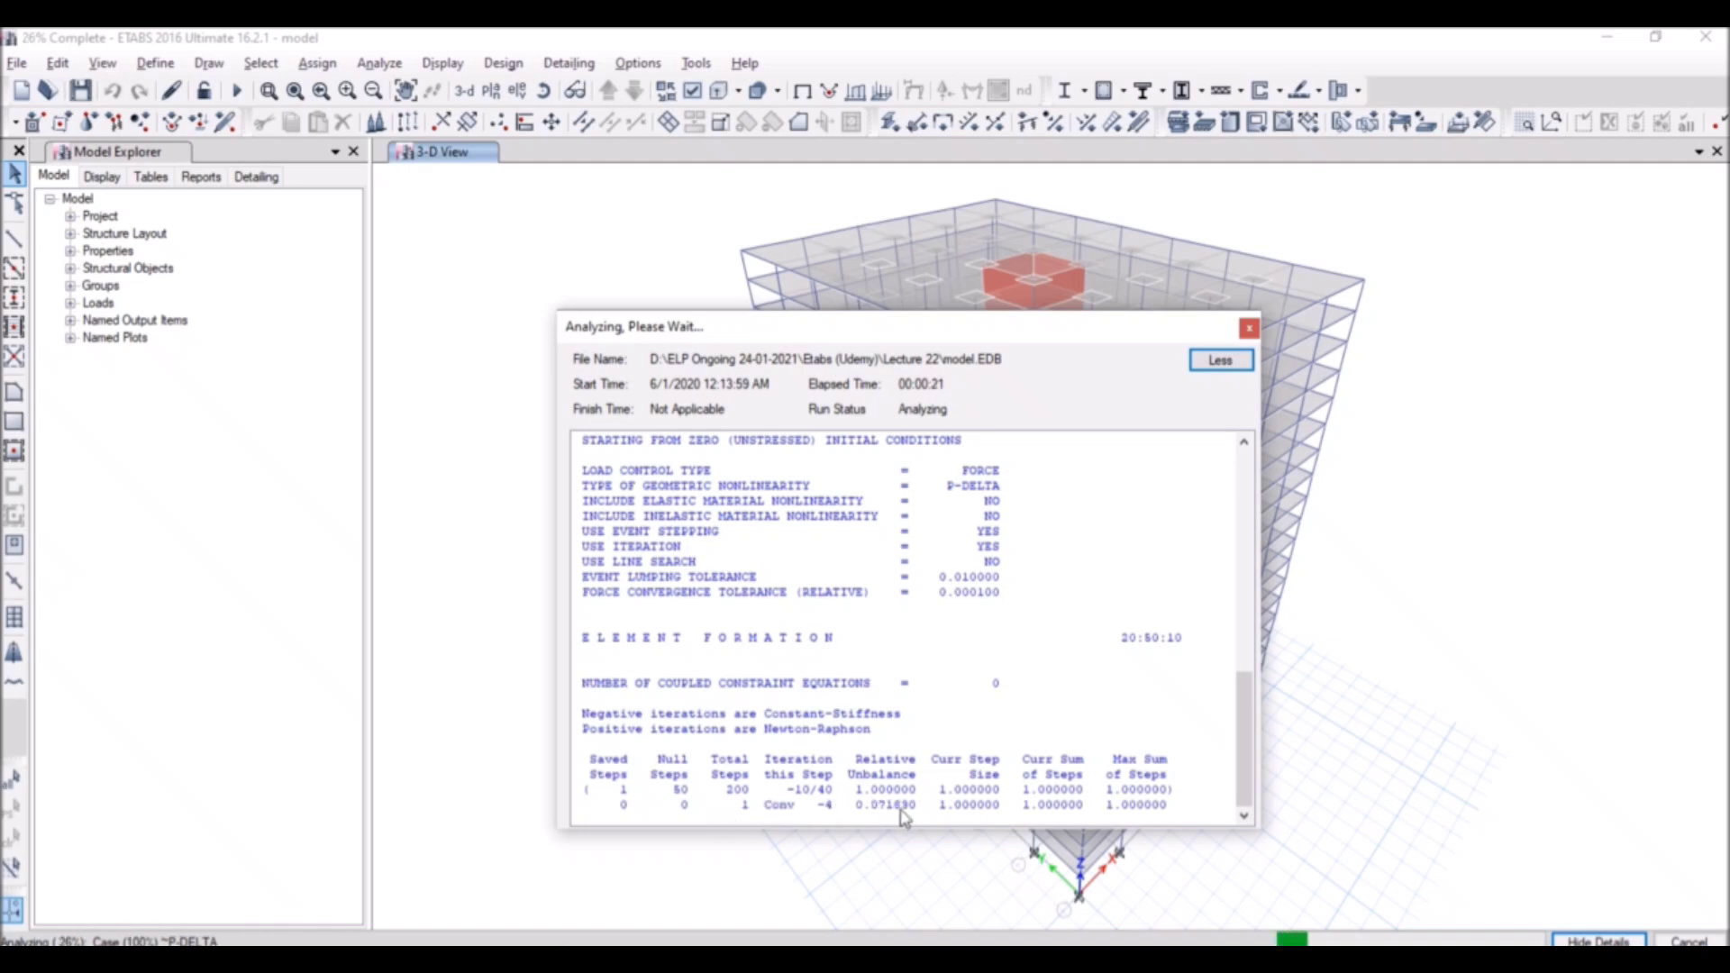
mouse_move(1112, 815)
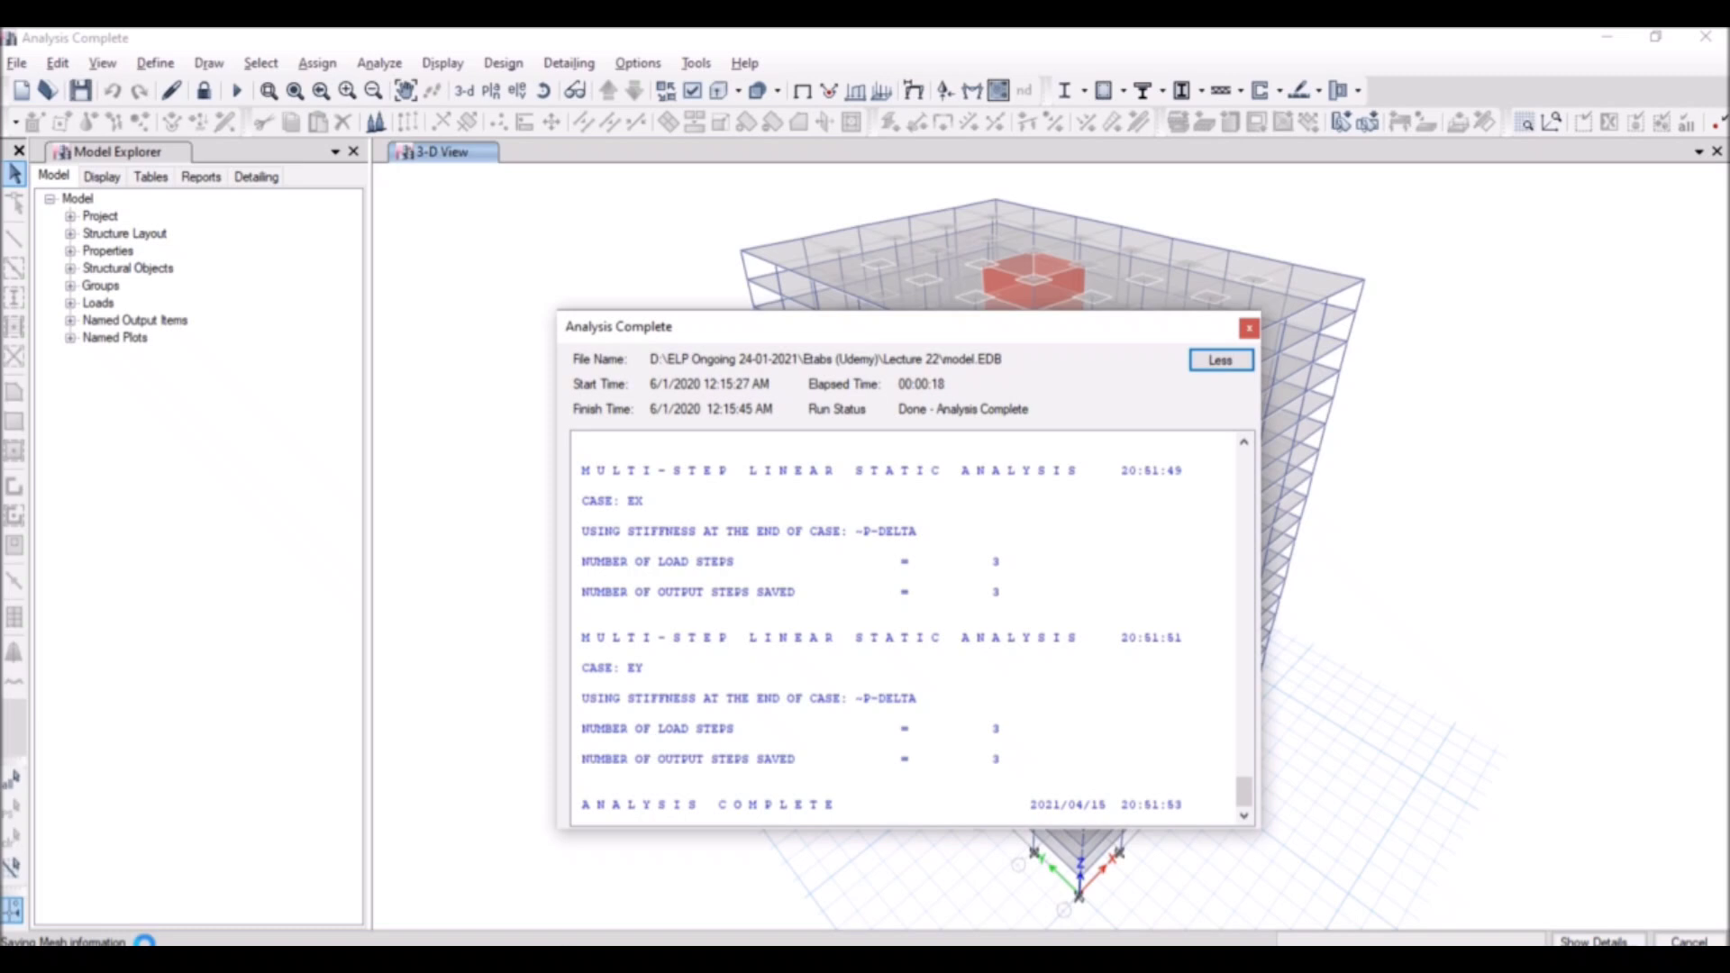
- Close the analysis completion report once all cases have finished
left_click(1247, 328)
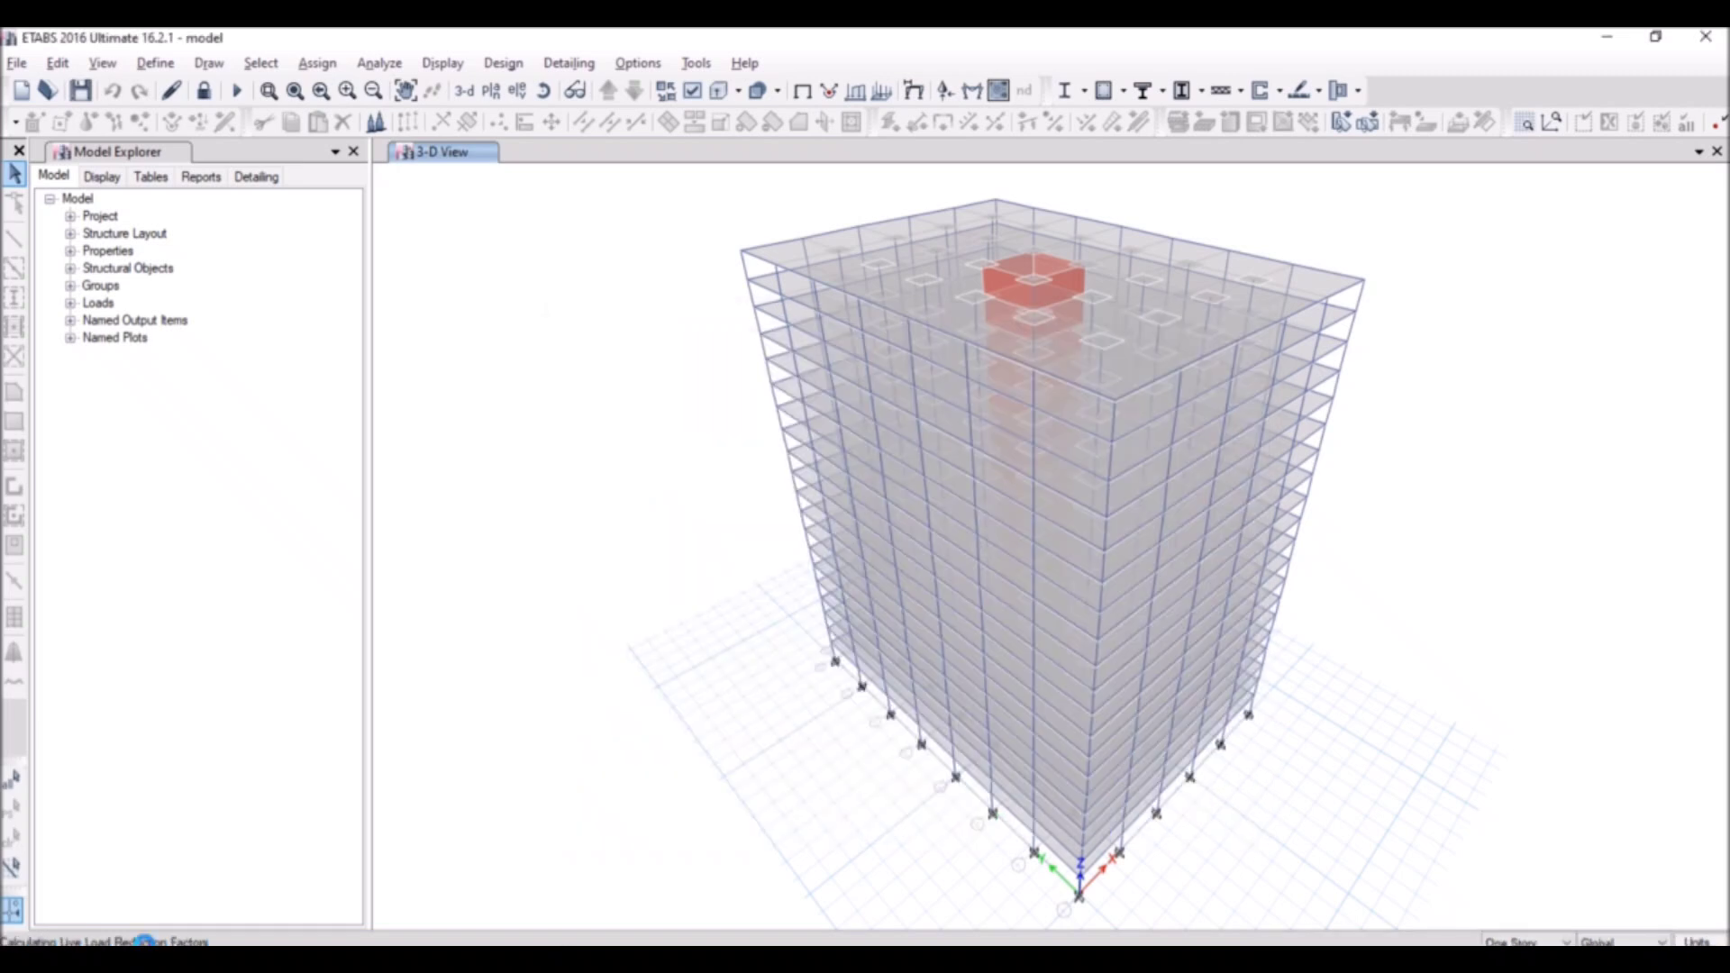